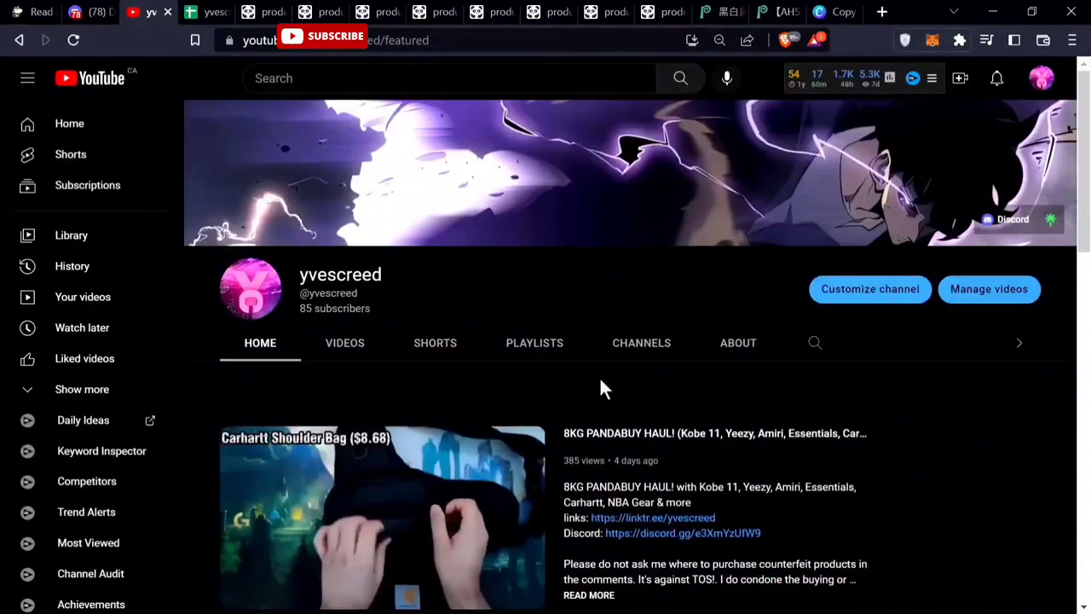
- Scroll down the Finds sheet to review the listed items, links, photos and USD prices
scroll("down", 3)
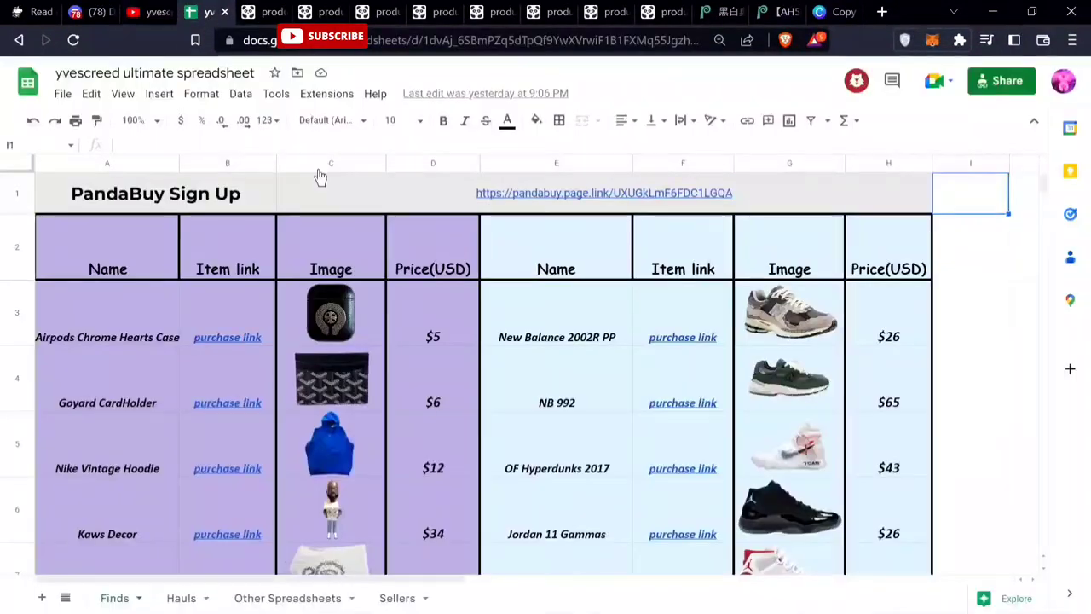
scroll("down", 3)
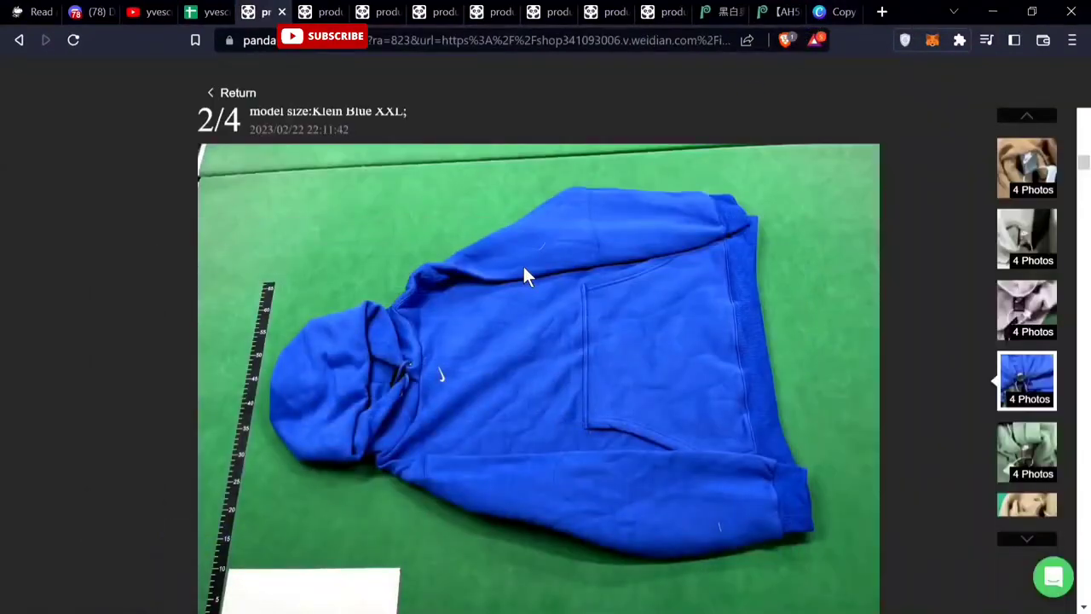
mouse_move(344, 367)
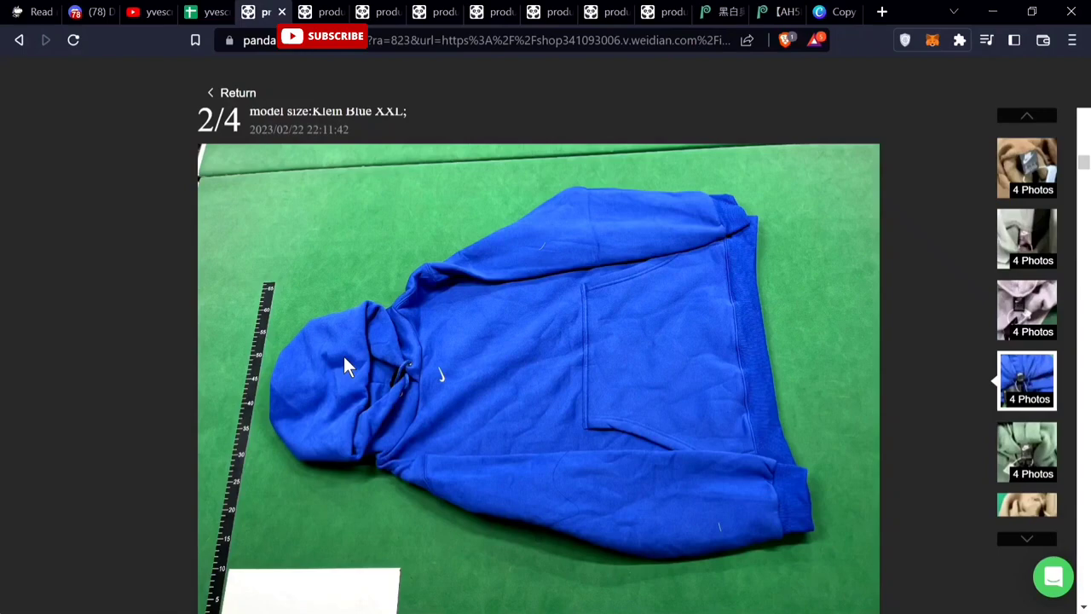
- Review the blue hoodie photos and the chrome heart AirPods Pro2 case listing at ¥28.8 ≈ $4.51
scroll("down", 3)
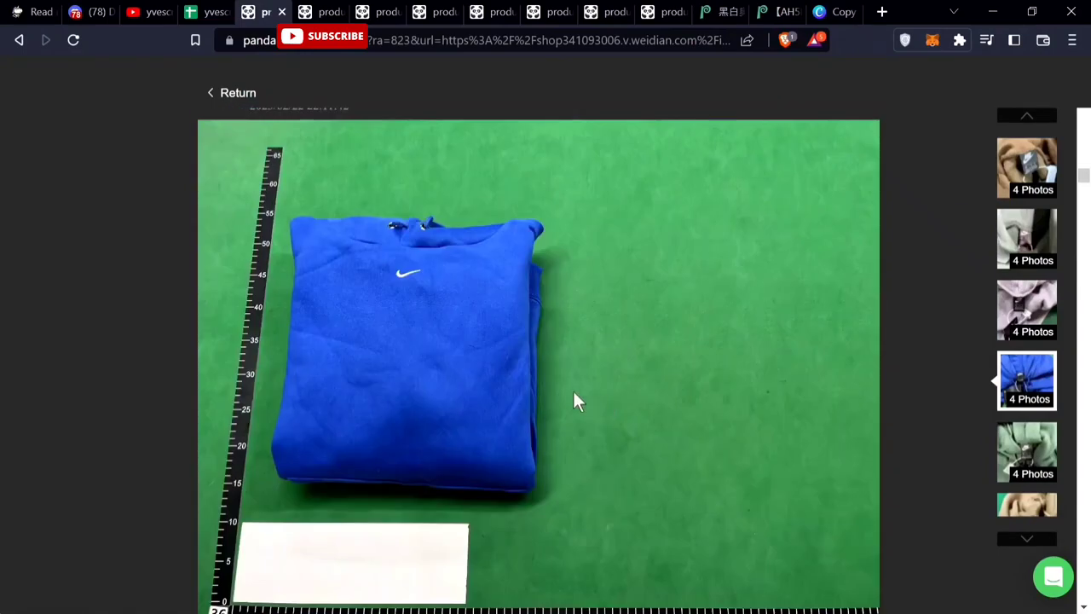
scroll("down", 3)
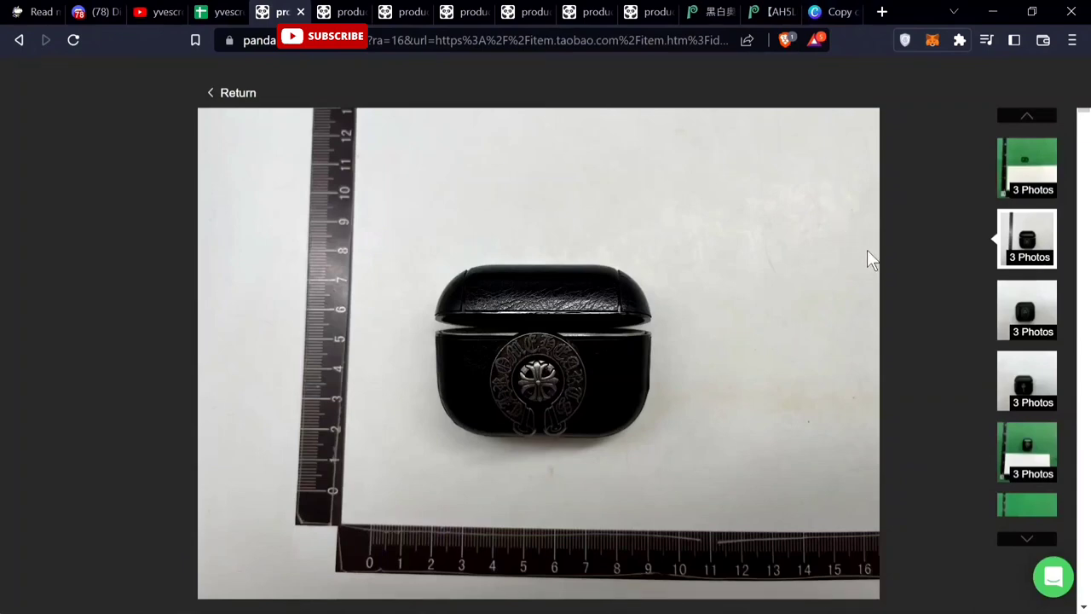
scroll("down", 3)
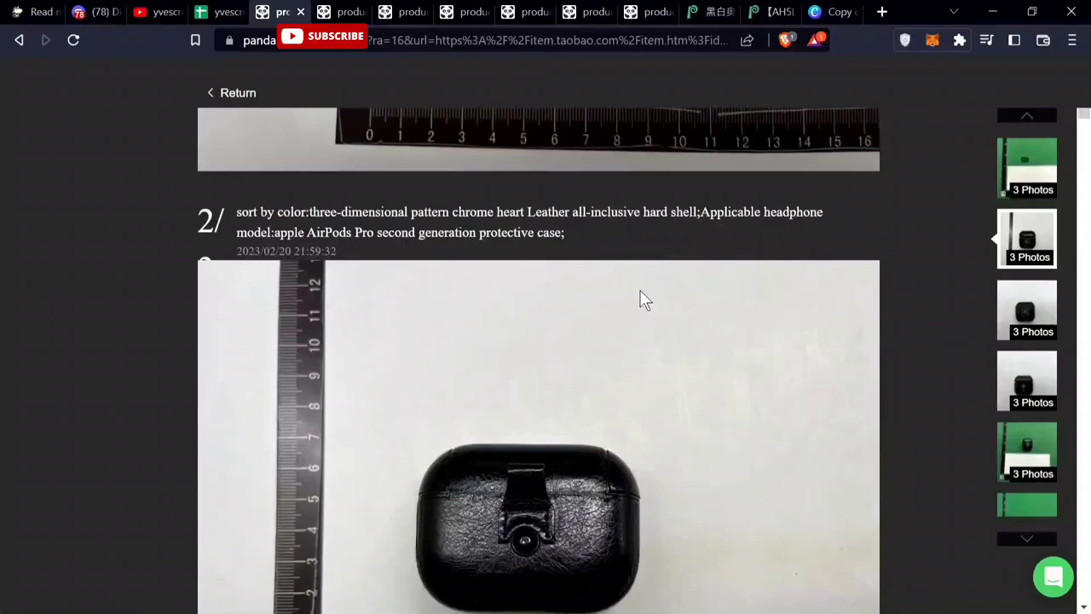
scroll("down", 3)
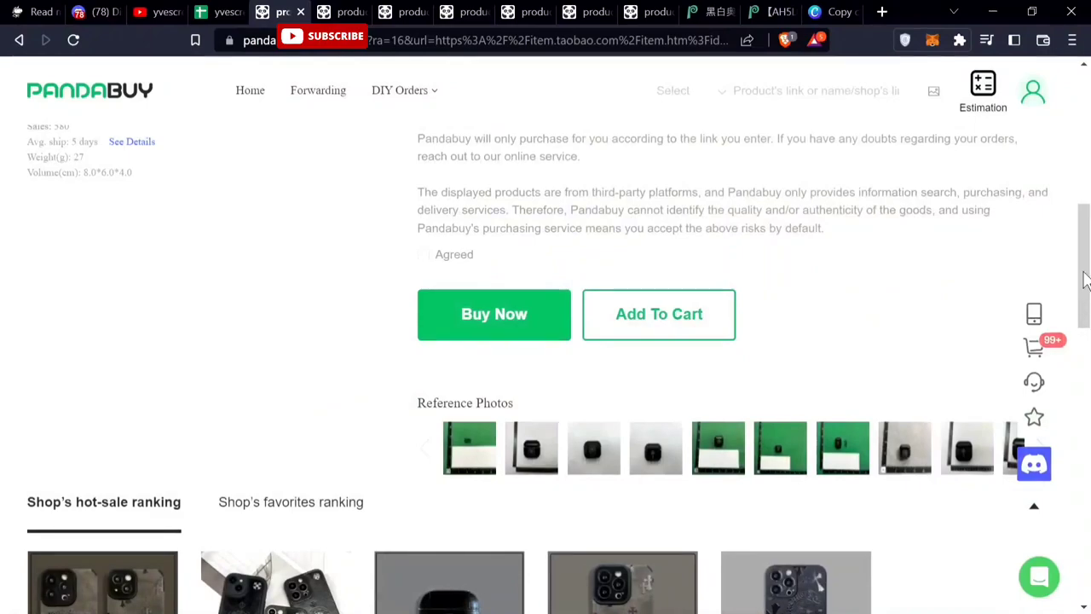
scroll("up", 3)
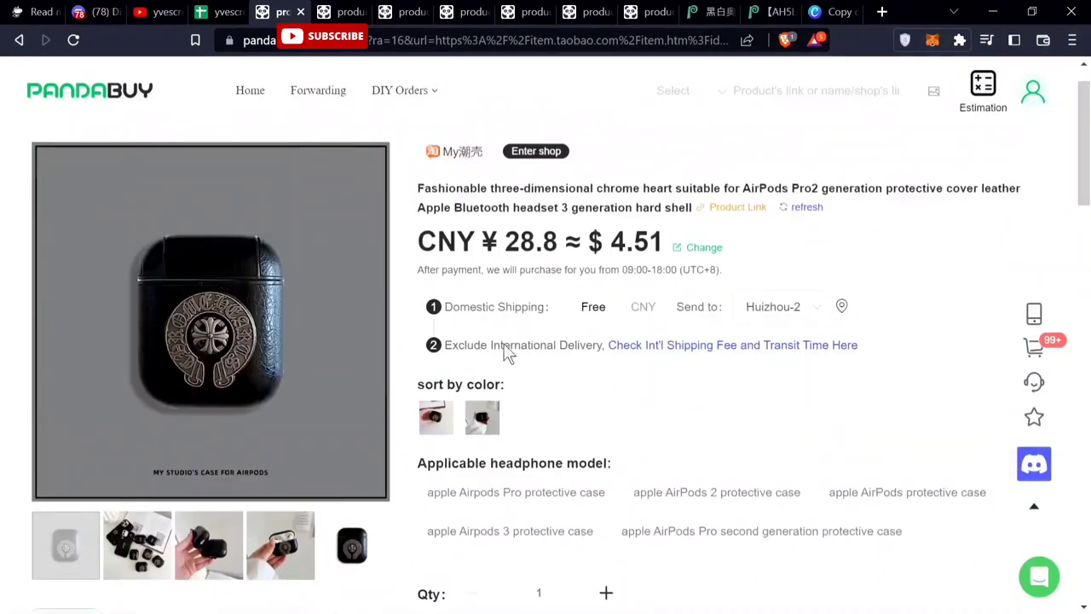
scroll("down", 3)
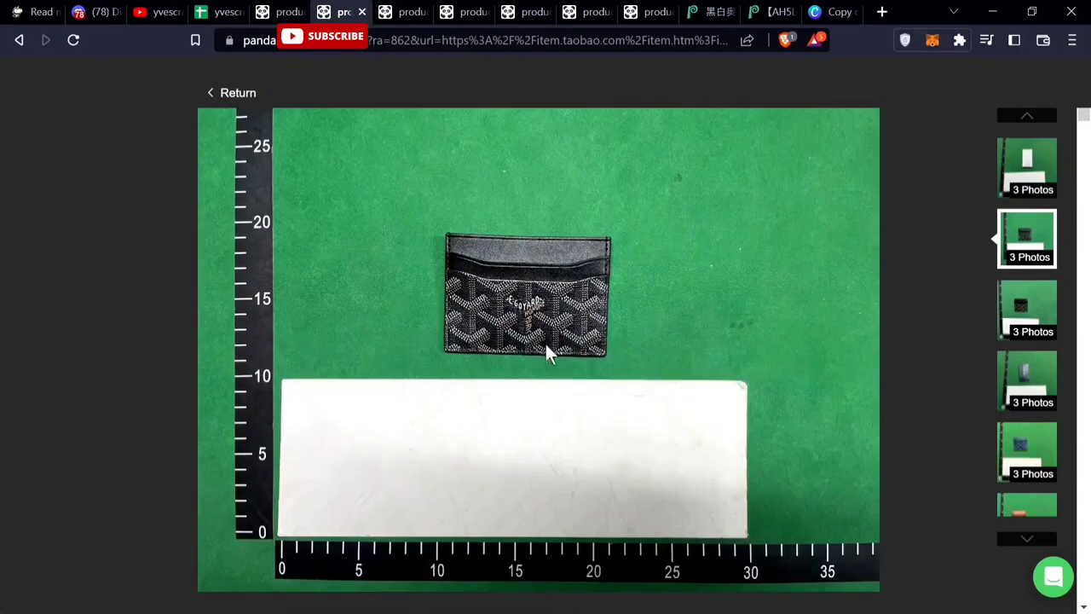
- Return from the card holder photos to its page, then review the cherry red AJ11 at ¥160 ≈ $25.08
scroll("down", 3)
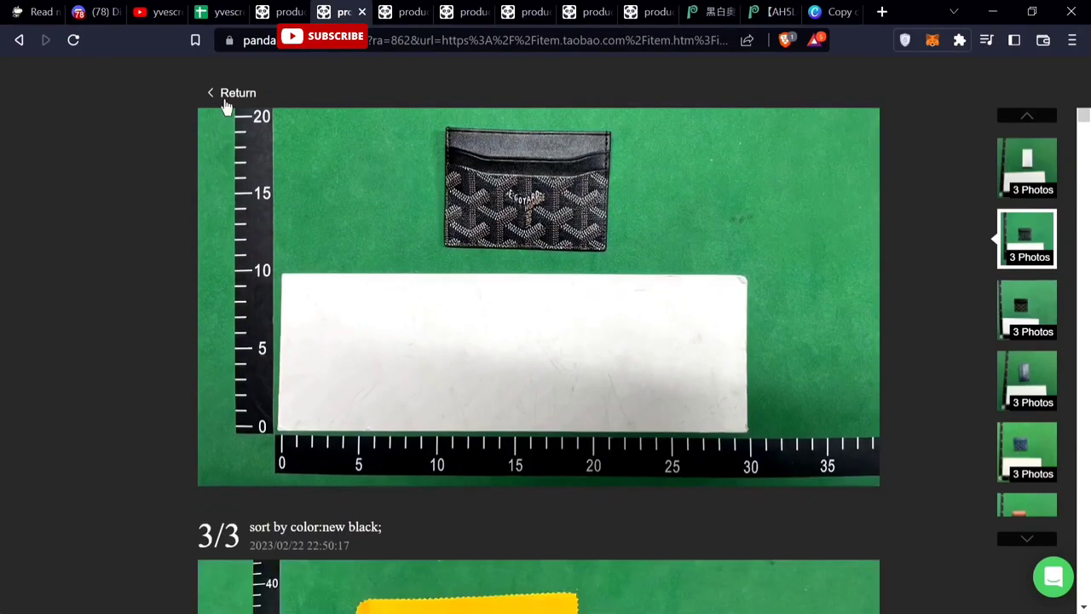
left_click(237, 92)
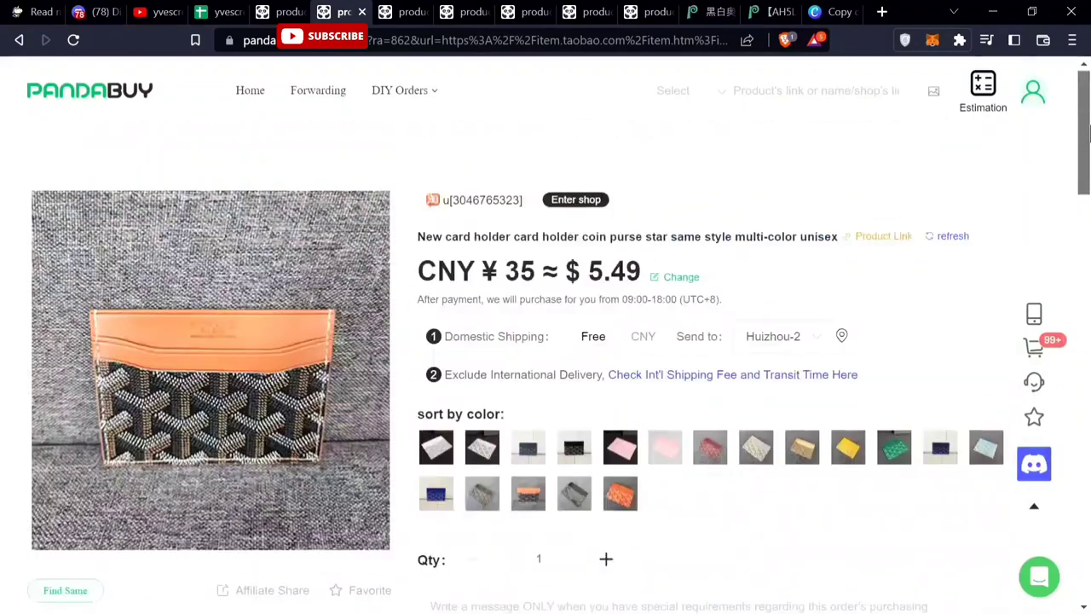
scroll("down", 3)
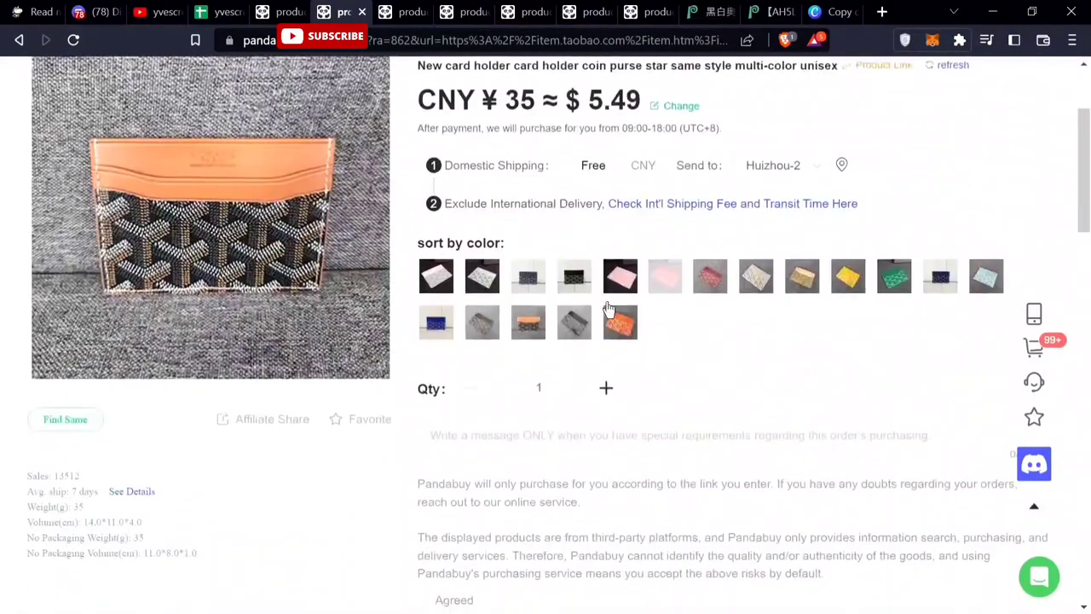
scroll("down", 3)
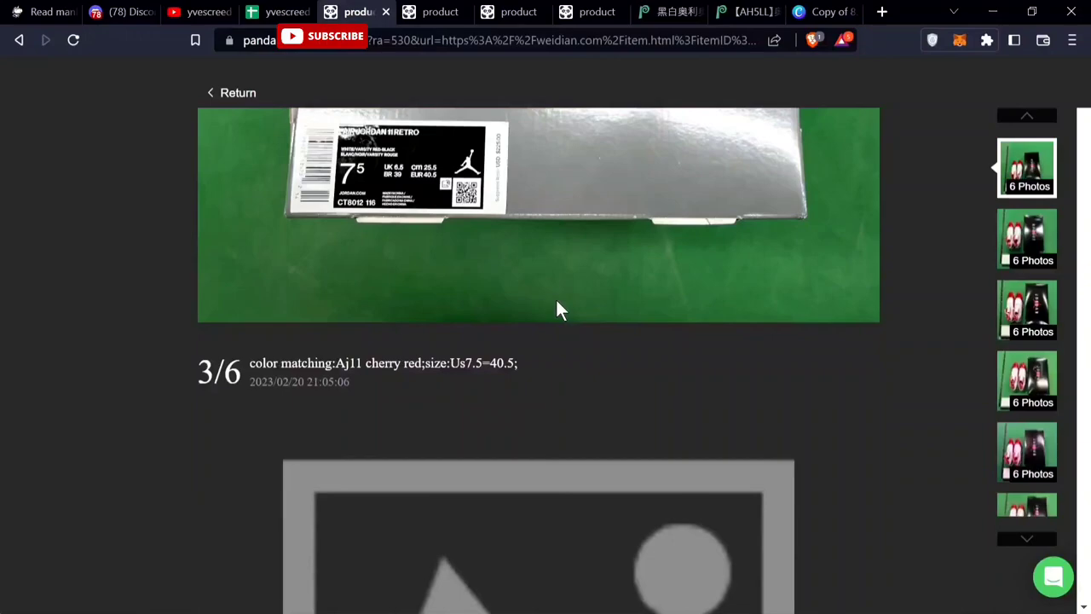
scroll("down", 3)
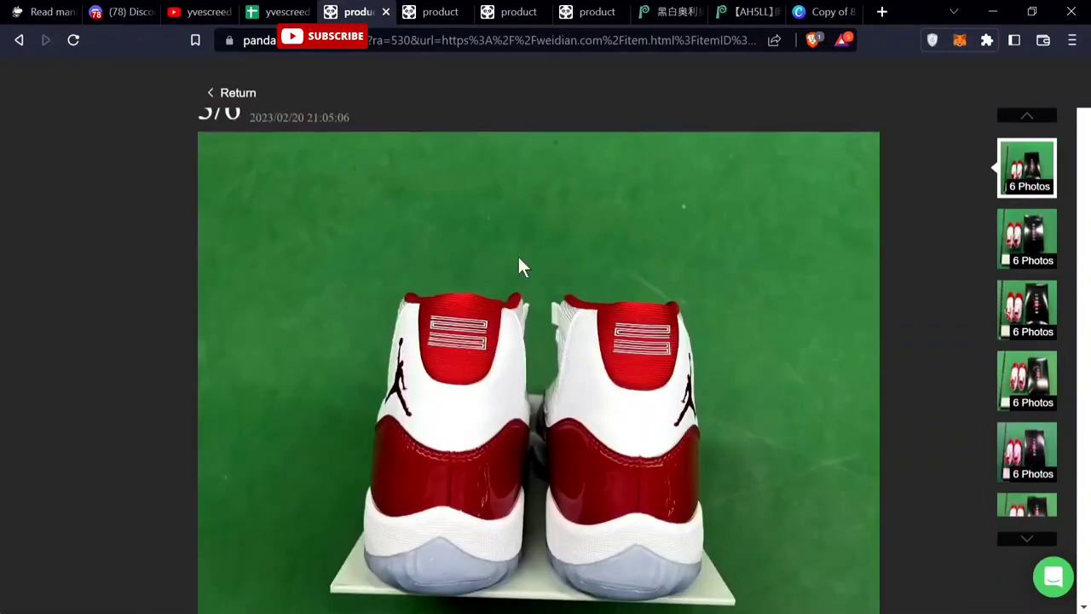
scroll("down", 3)
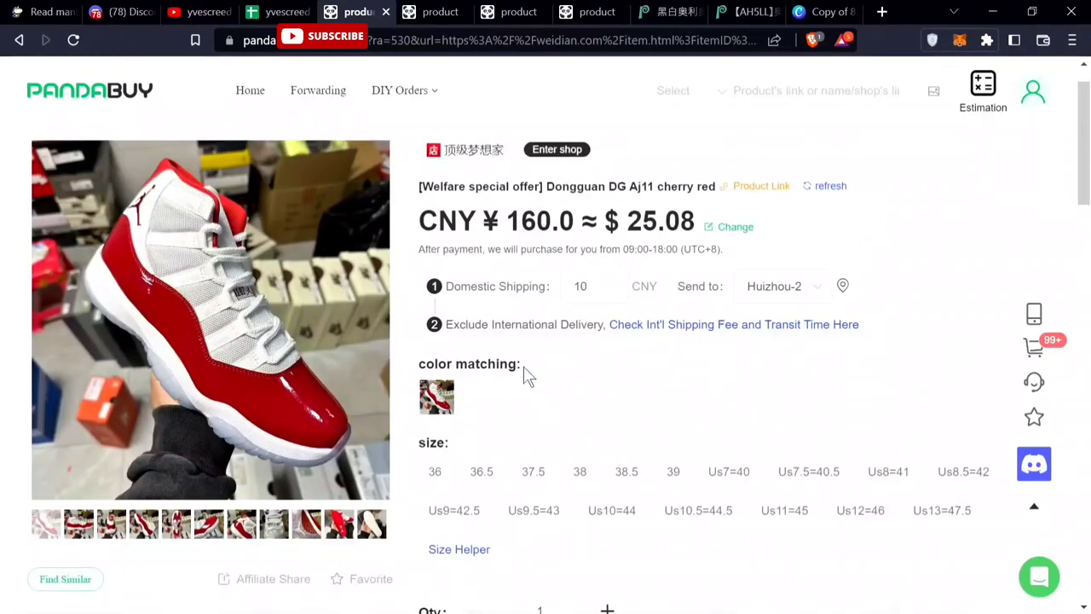
mouse_move(645, 321)
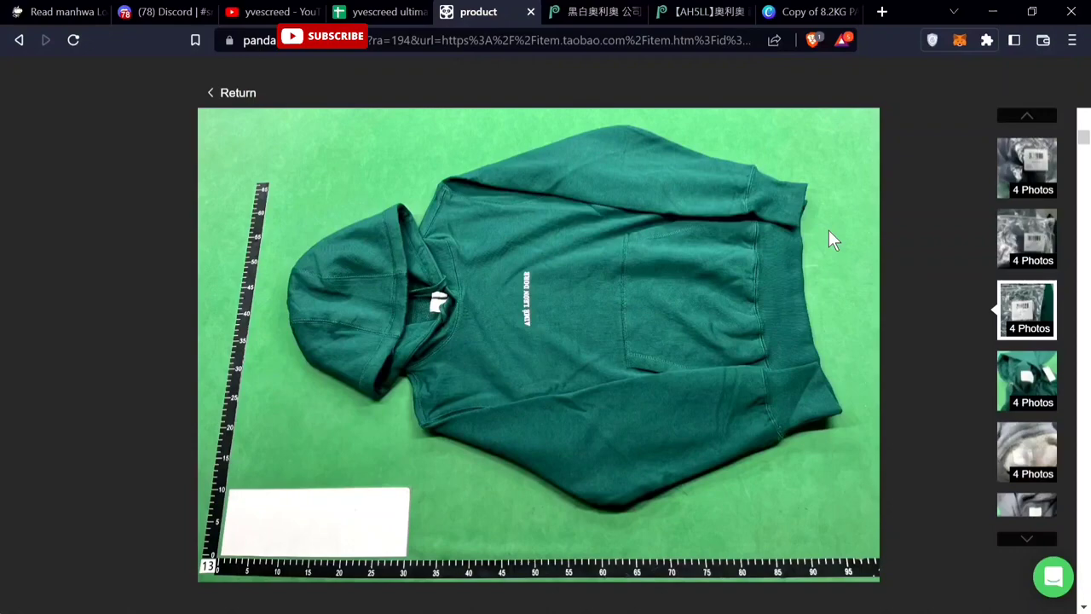
mouse_move(426, 409)
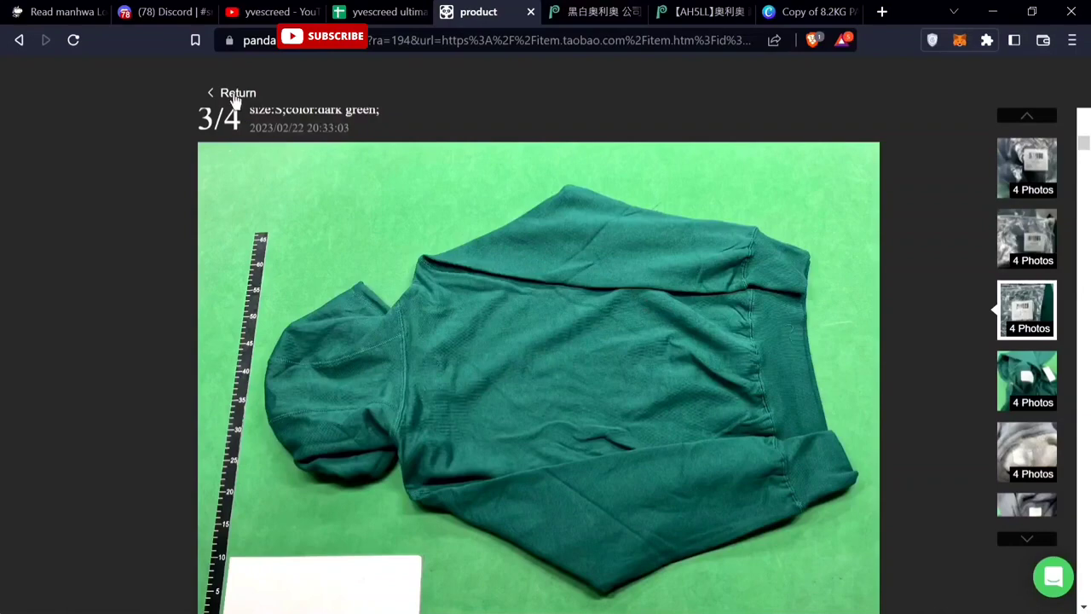
- Return from the green hoodie photos and review its Aime Leon Dore style listing at ¥199 ≈ $31.19
left_click(230, 92)
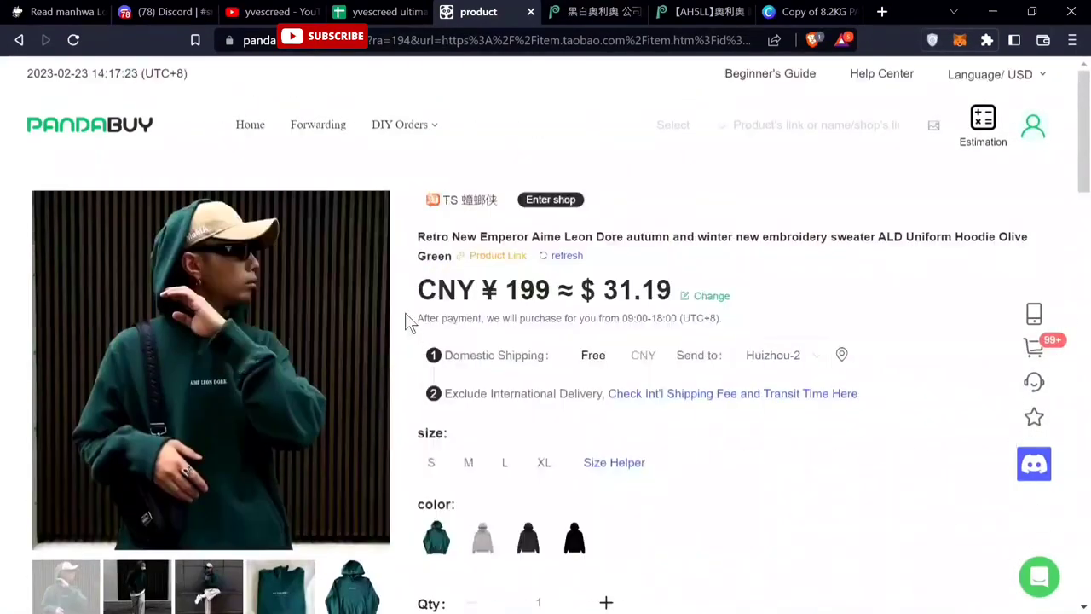
scroll("down", 3)
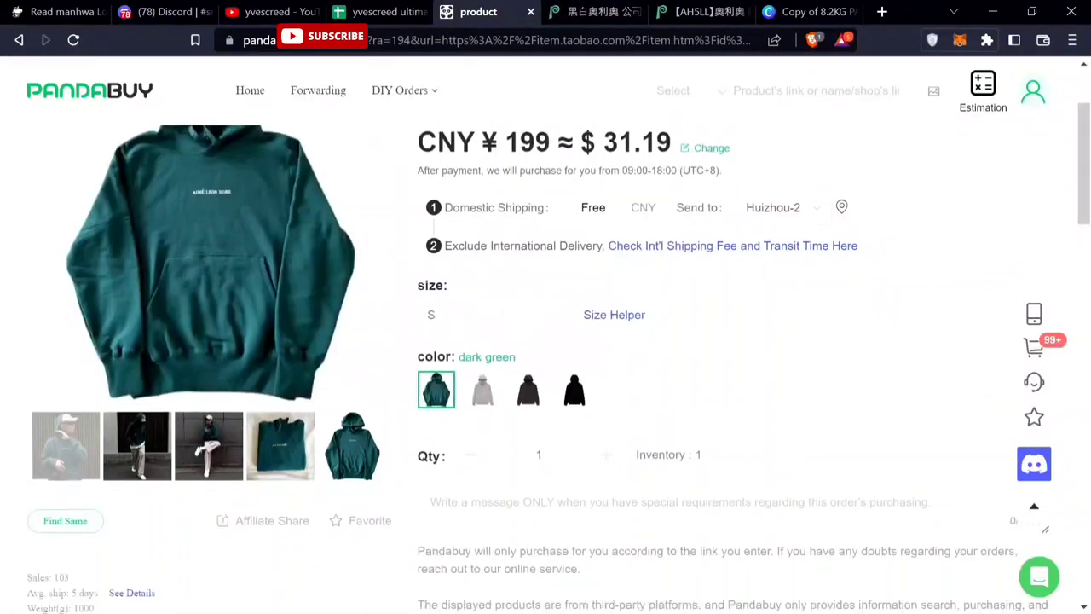
scroll("down", 3)
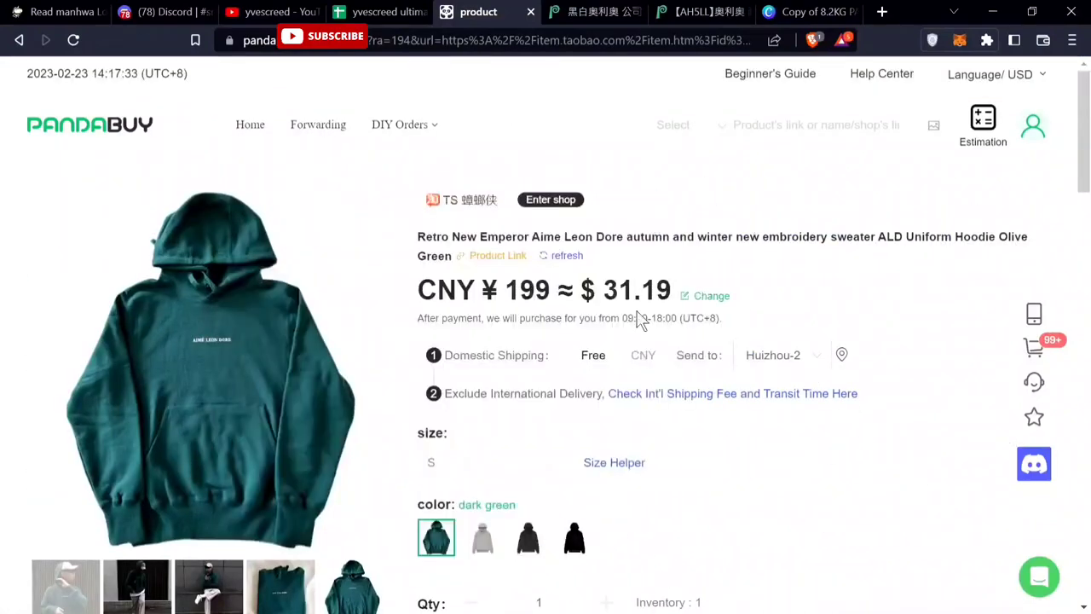
scroll("down", 3)
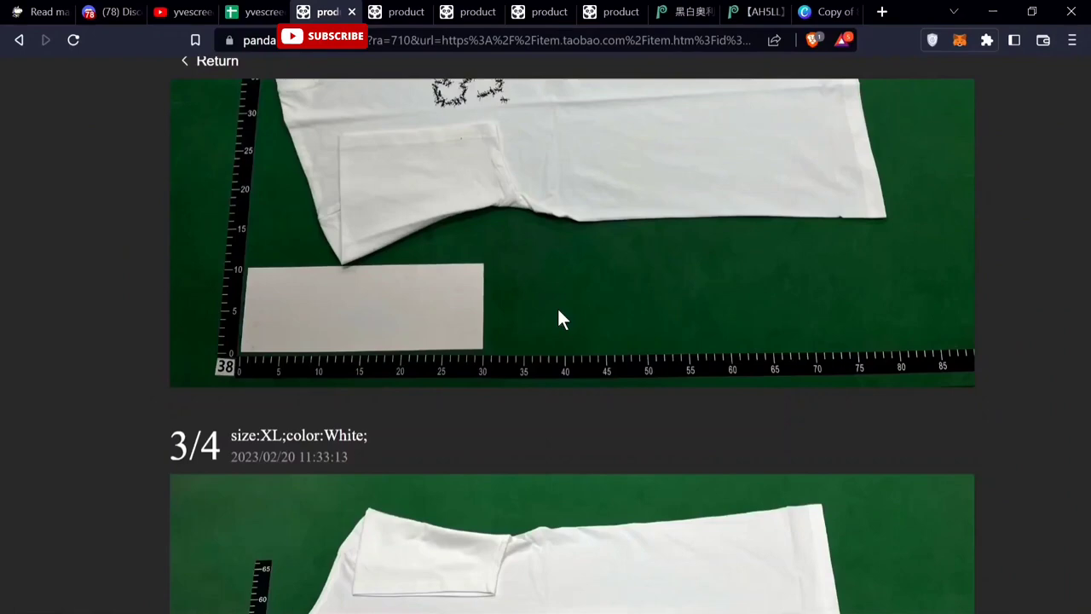
- Review the white three-colour letters tee photos and its product details at ¥68 ≈ $10.66
scroll("down", 3)
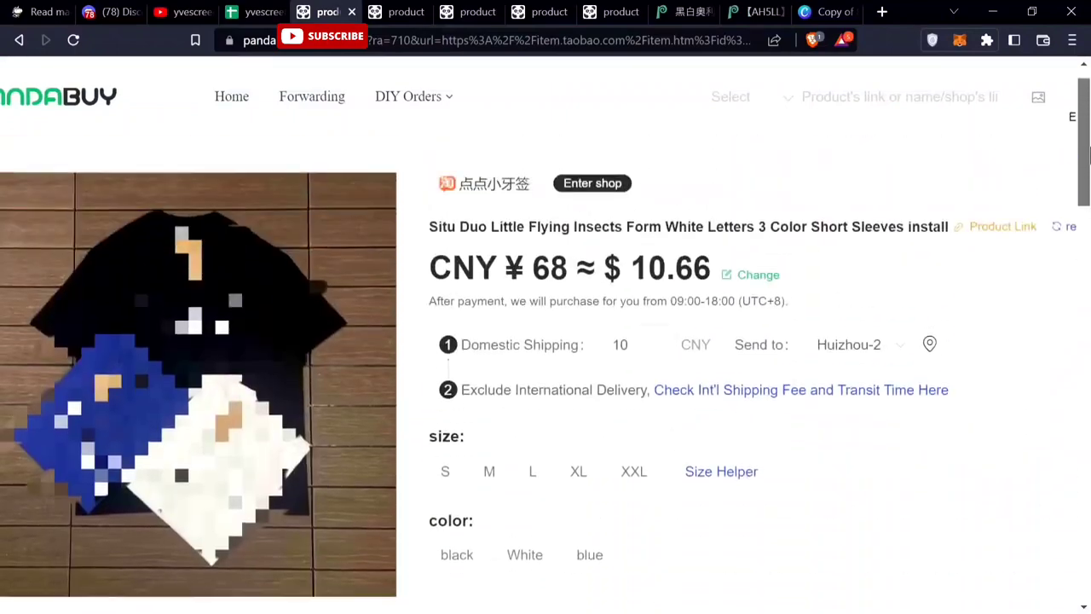
scroll("down", 3)
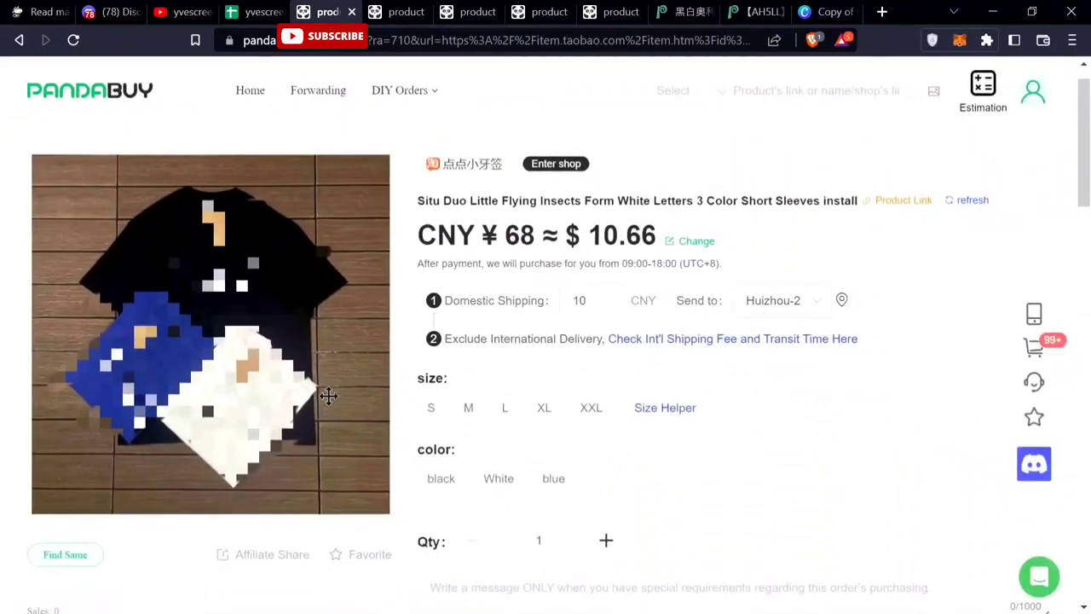
scroll("down", 3)
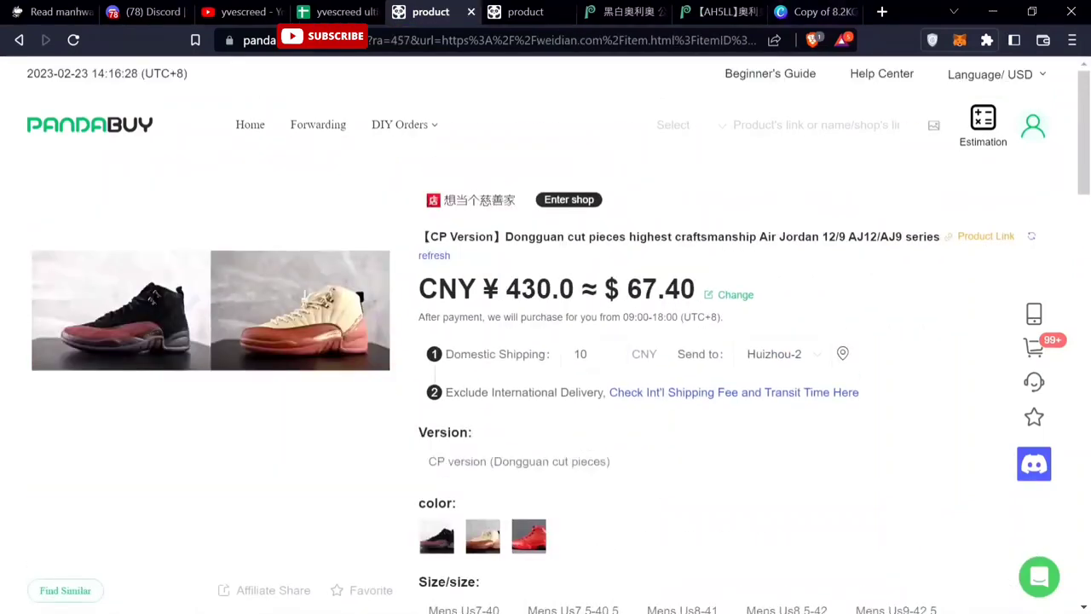
mouse_move(520, 260)
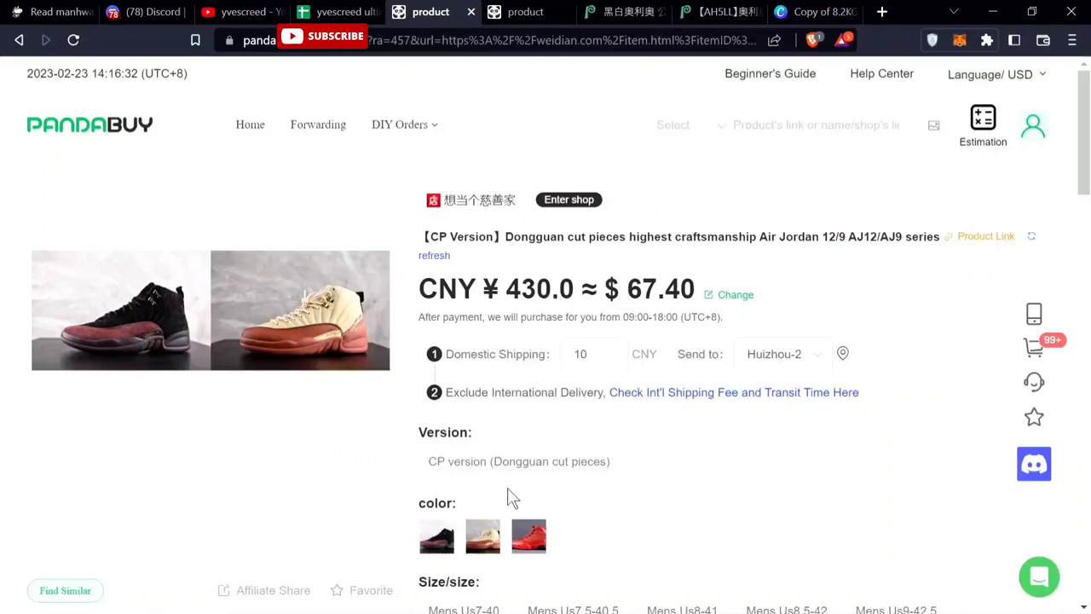
- Review the CP version Air Jordan 12/9 listing at ¥430 ≈ $67.40 and its men's US size options
scroll("down", 3)
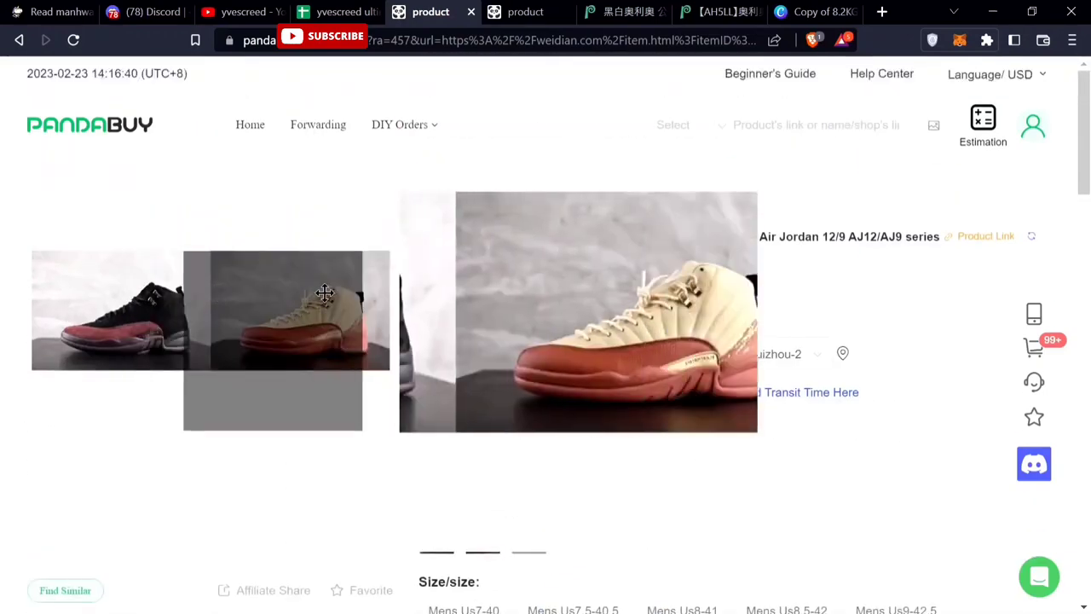
scroll("down", 3)
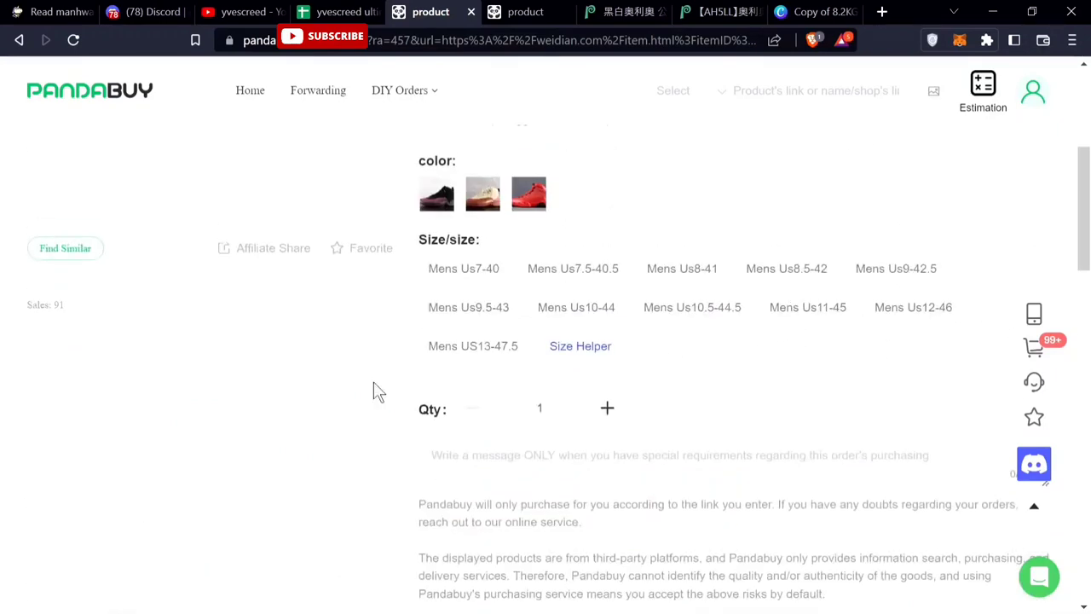
mouse_move(689, 440)
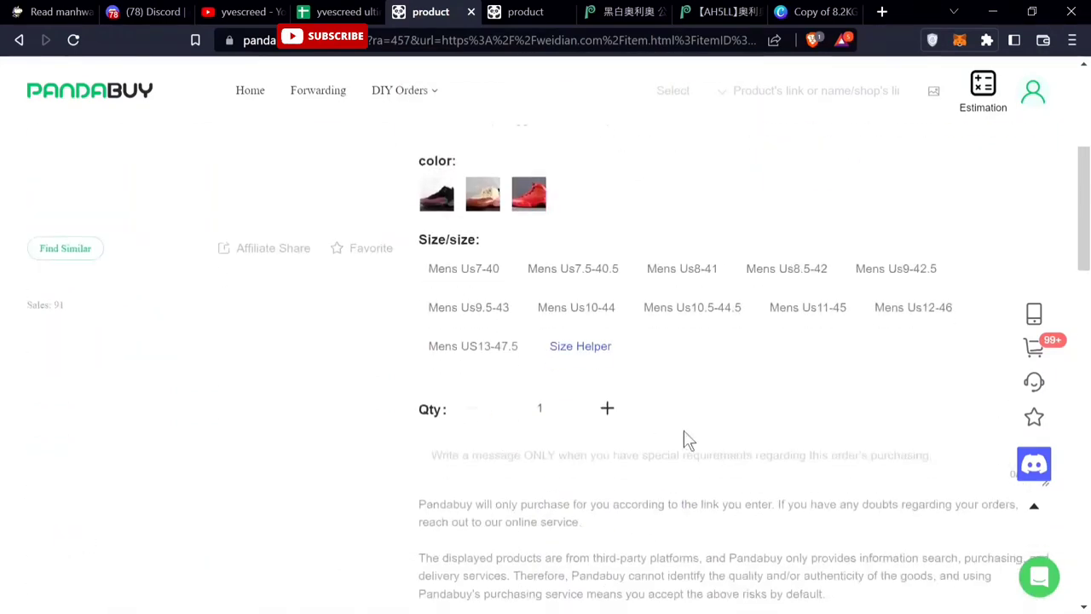
scroll("up", 3)
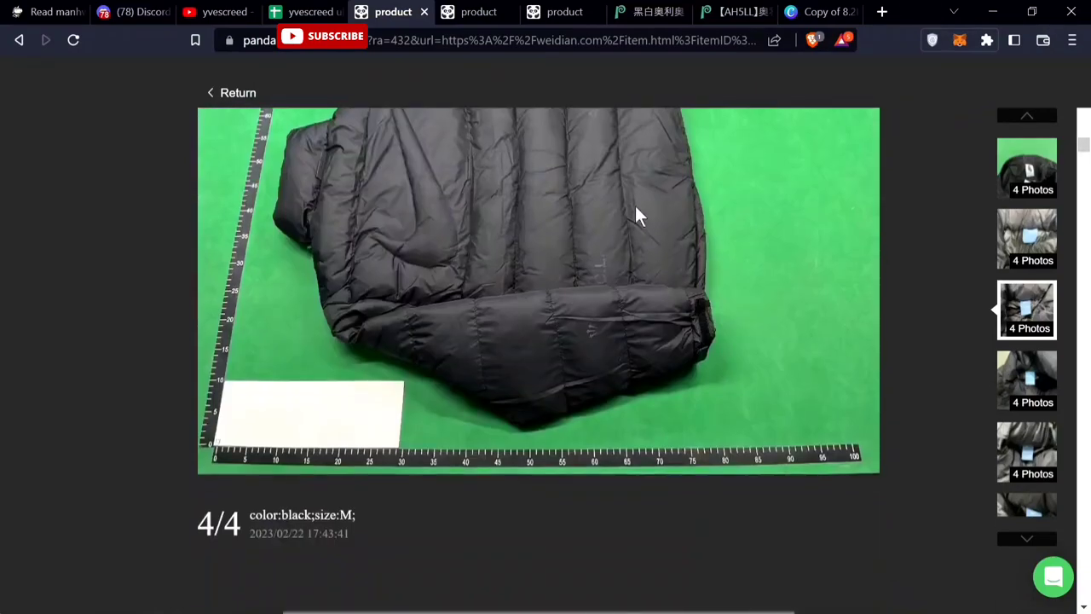
- Review the yellow Nocta jacket listing at ¥139 ≈ $21.79 before moving to the price-code decoder
scroll("down", 3)
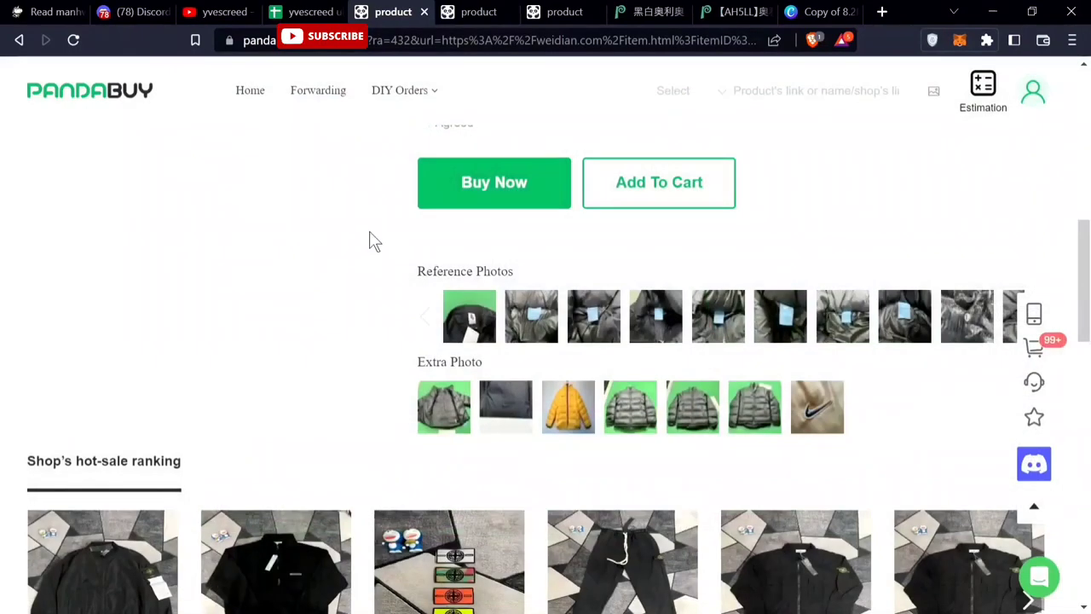
scroll("up", 3)
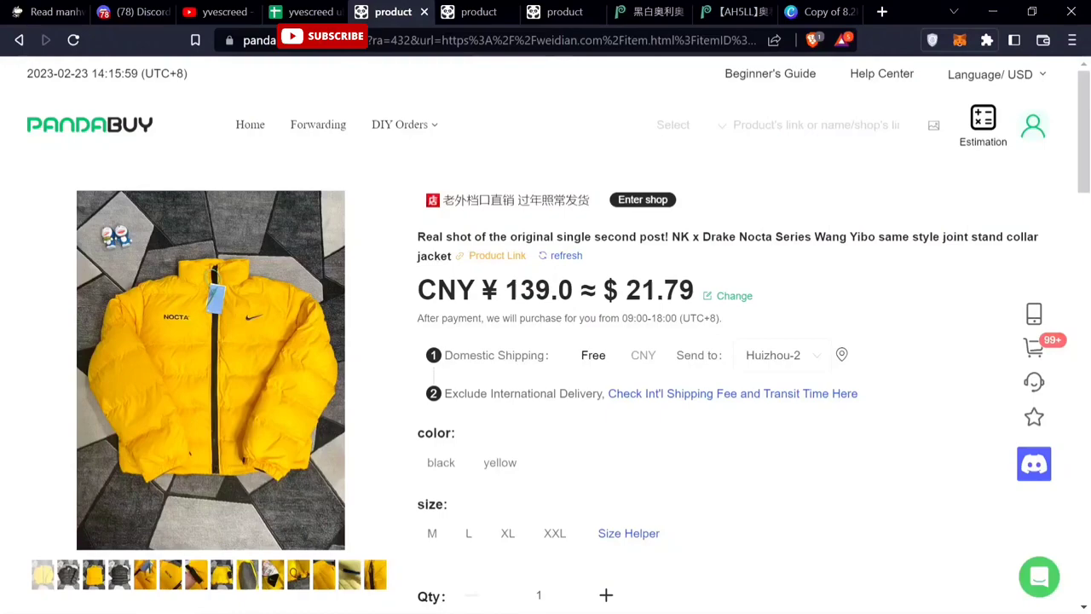
scroll("down", 3)
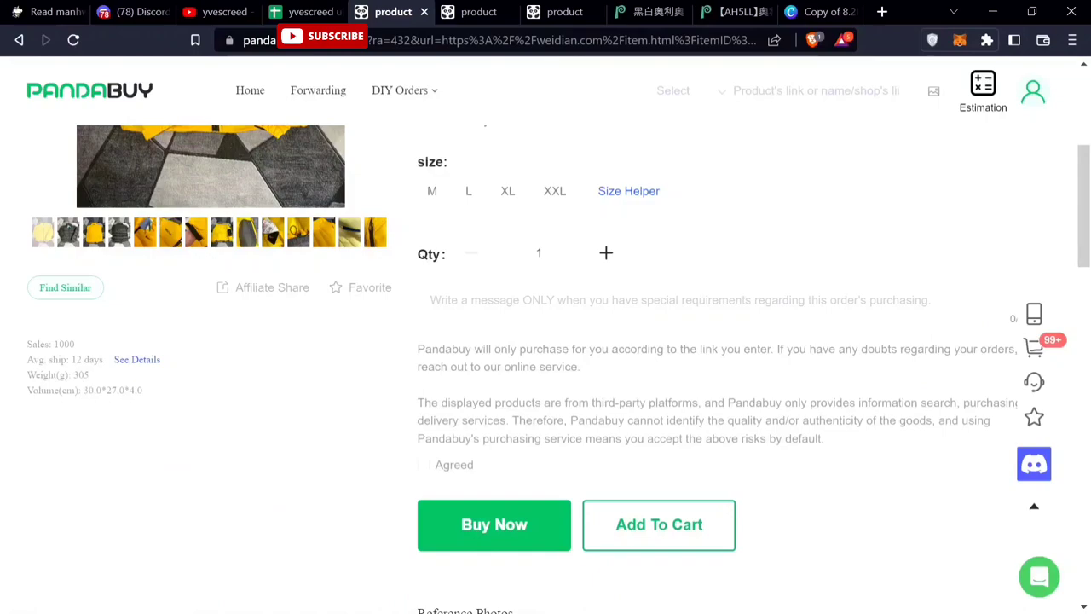
scroll("down", 3)
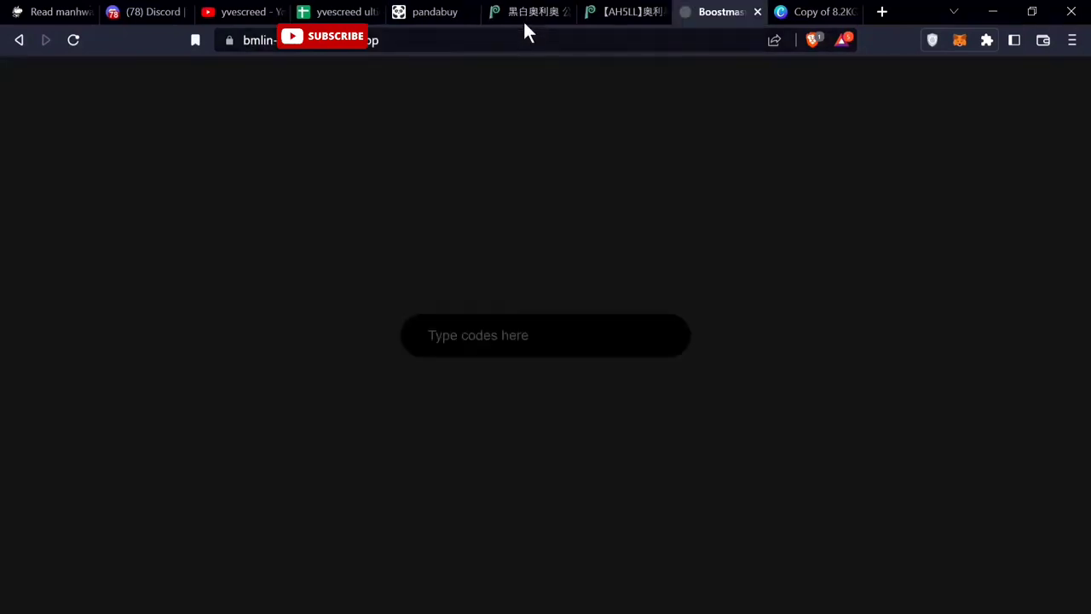
- Enter the Air Jordan 5 Moonlight album's code DA5BS into Boostmaster and select the album URL
left_click(527, 12)
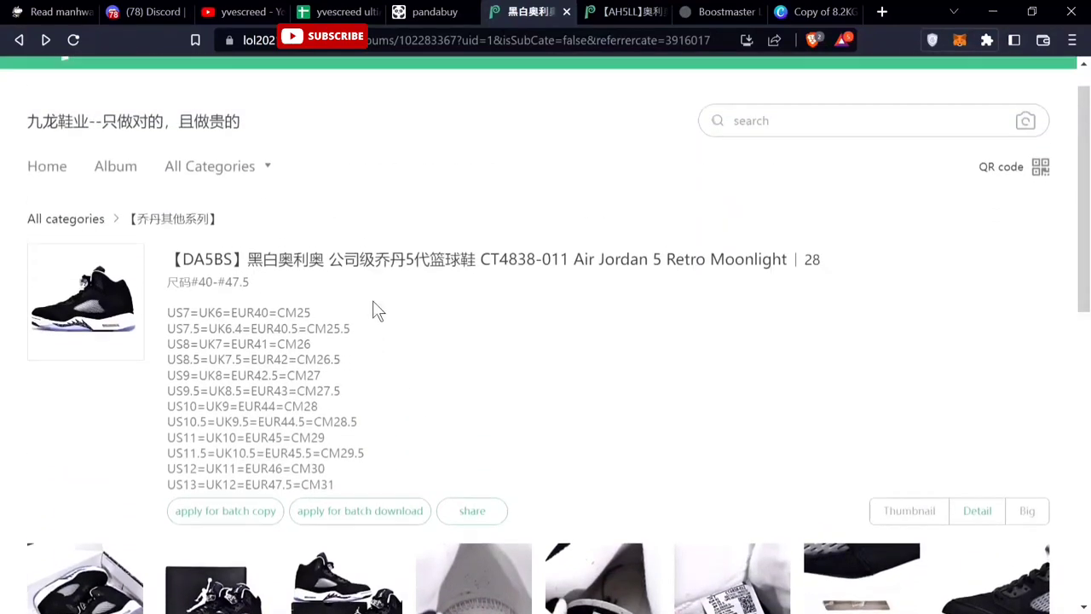
scroll("down", 3)
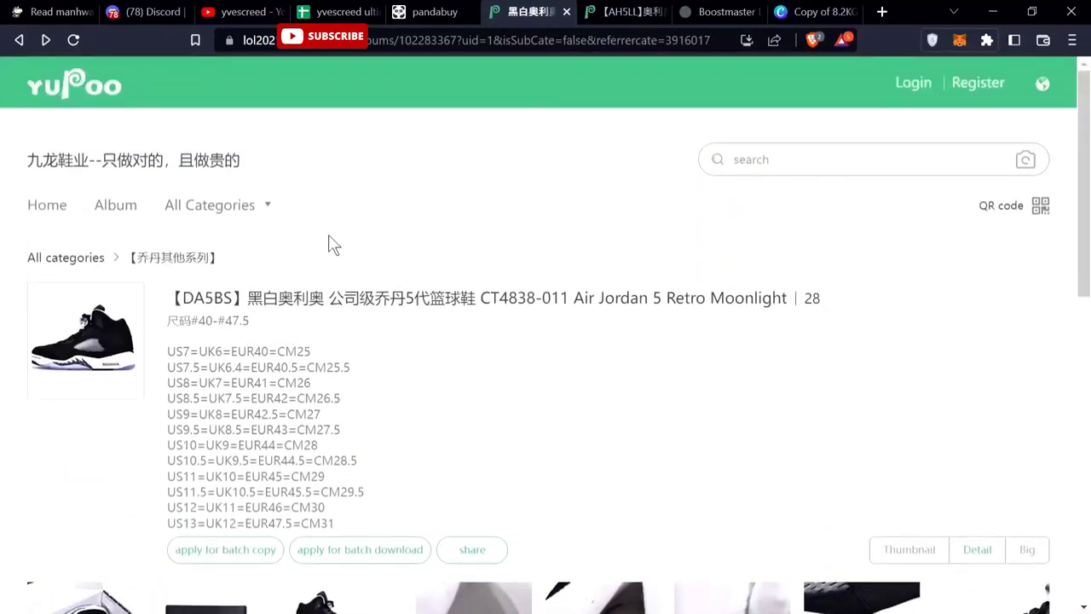
double_click(205, 297)
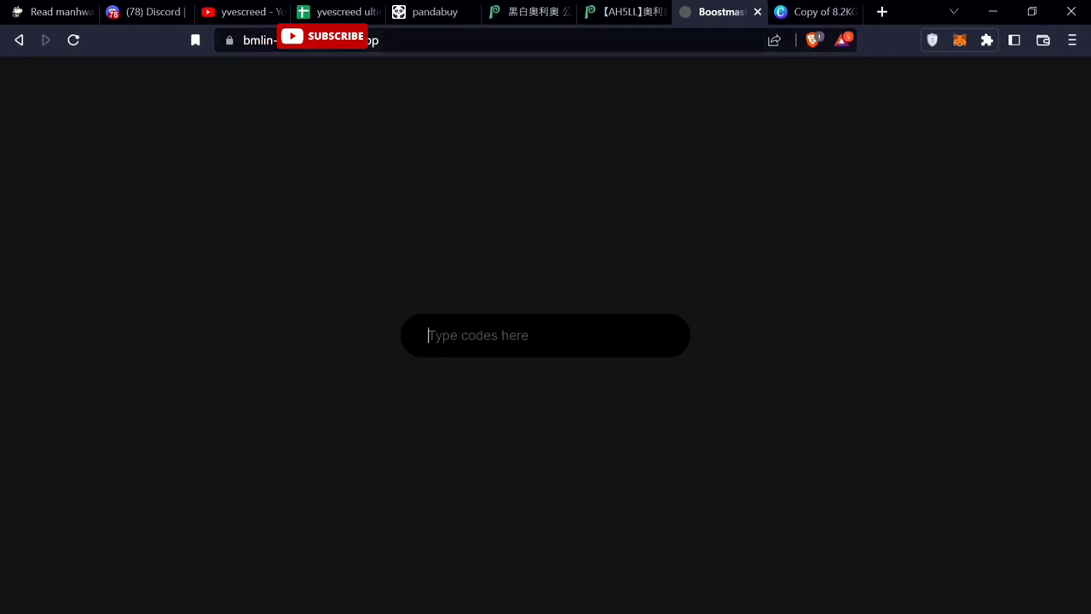
type("DA5BS")
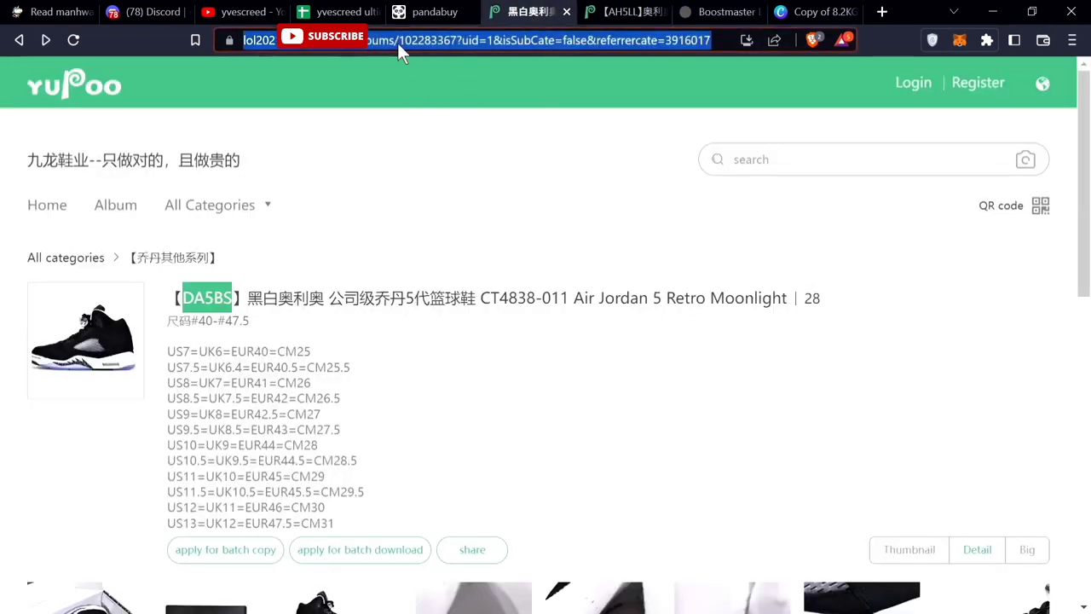
left_click(435, 12)
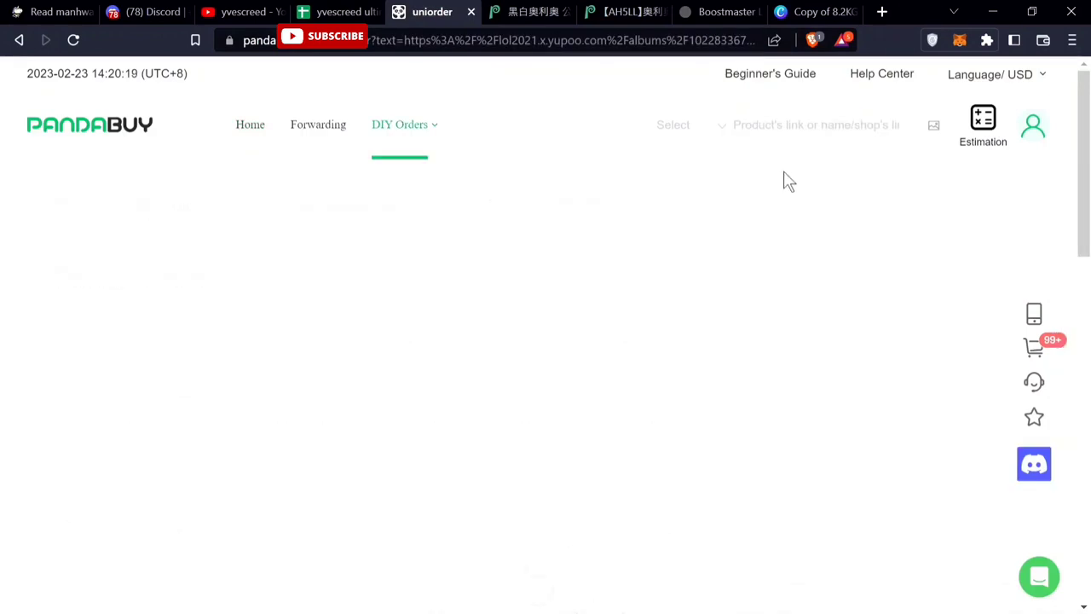
mouse_move(280, 320)
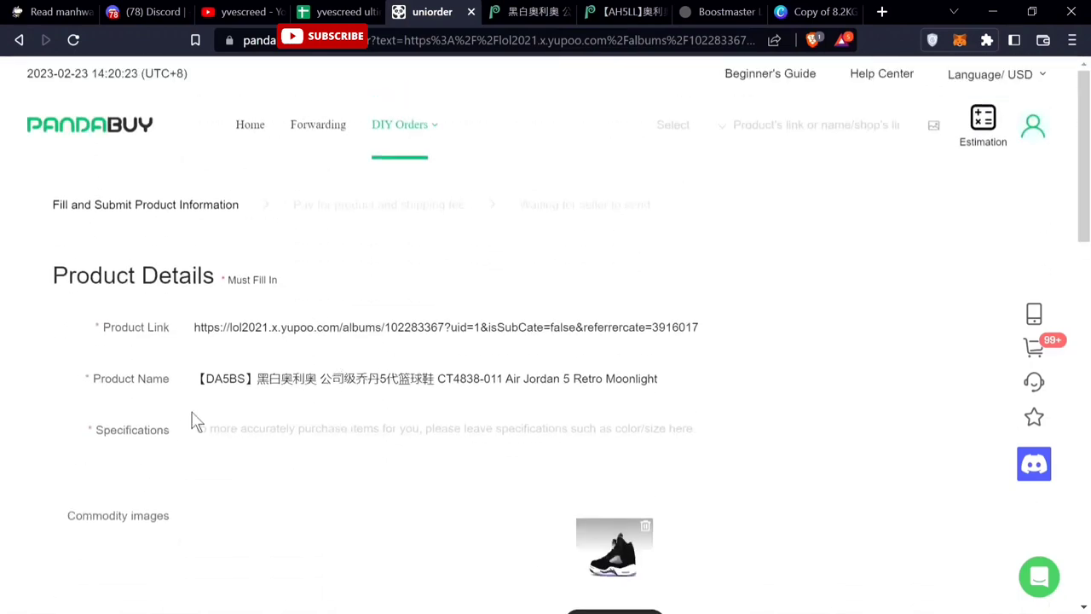
- Review the DIY order form's auto-filled Jordan 5 Moonlight product details and fee section with unit price 0
scroll("down", 3)
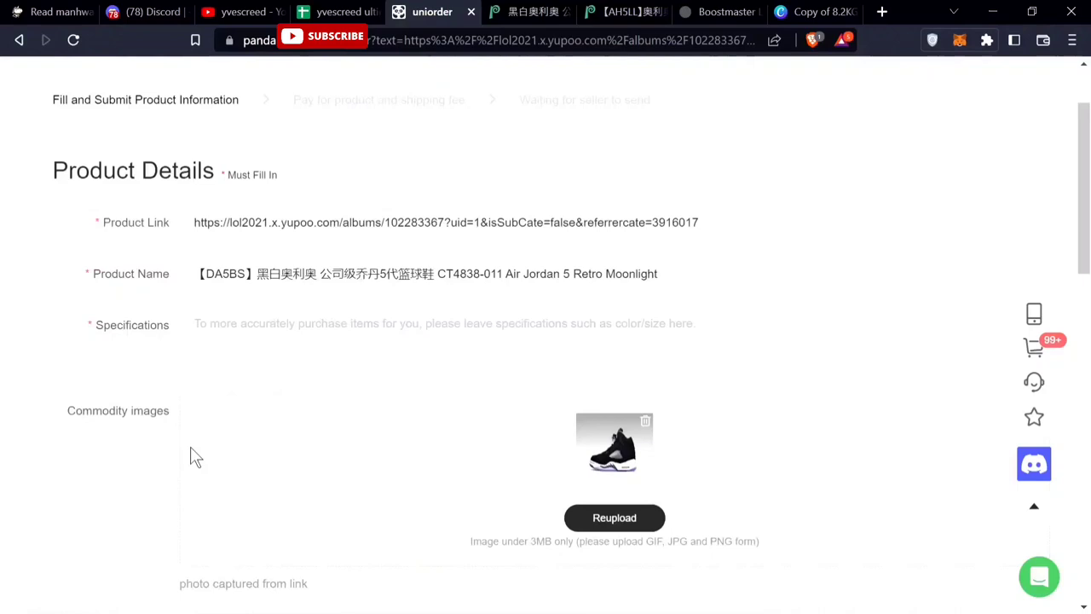
scroll("down", 3)
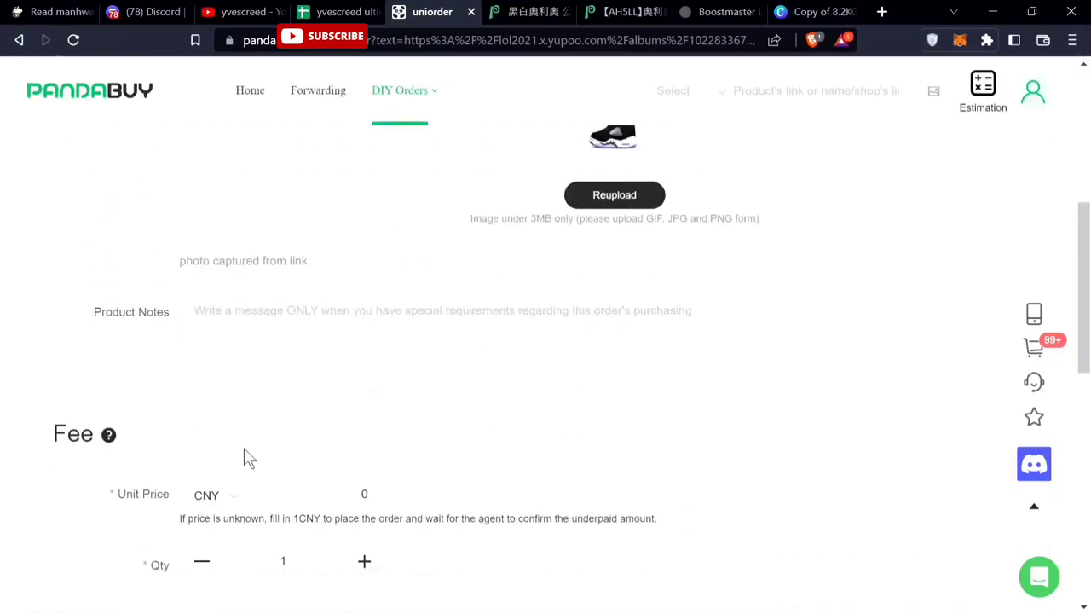
scroll("down", 3)
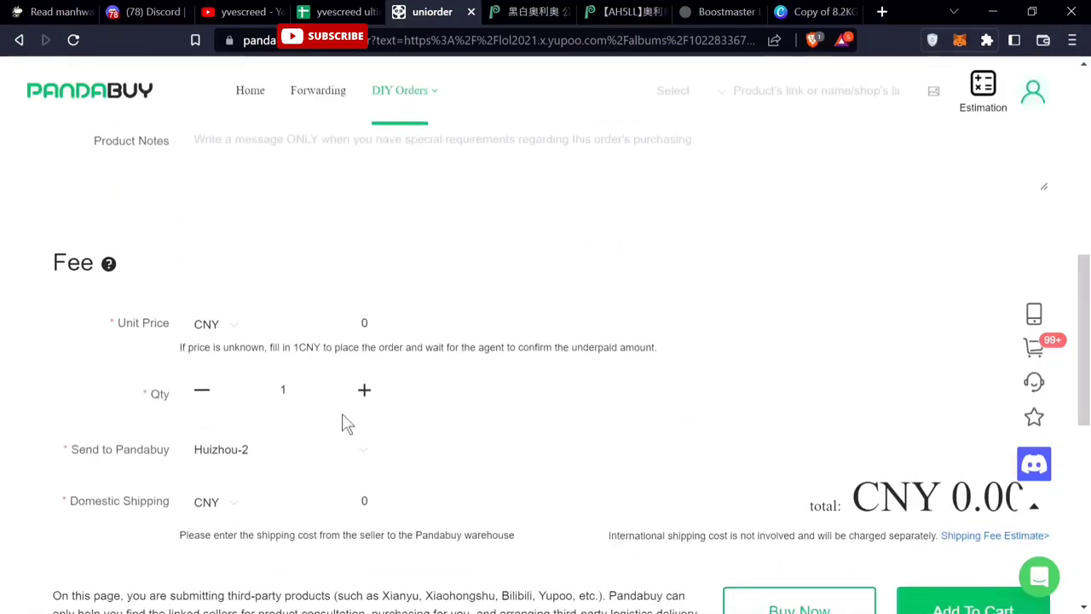
scroll("down", 3)
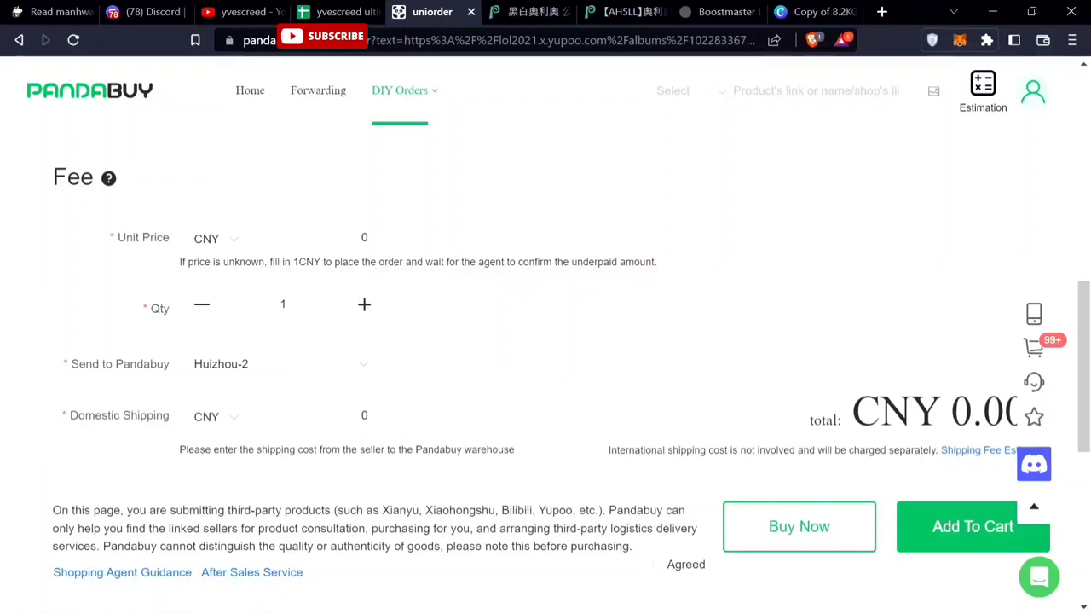
scroll("down", 3)
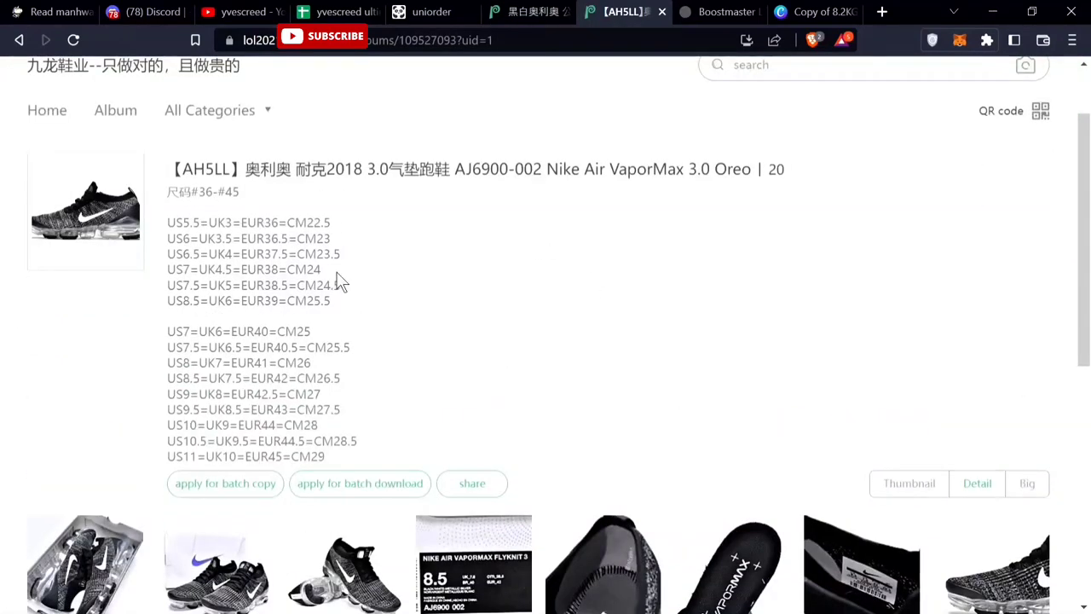
- Enter the VaporMax 3.0 Oreo album's price code AH5LL into the Boostmaster decoder
scroll("down", 3)
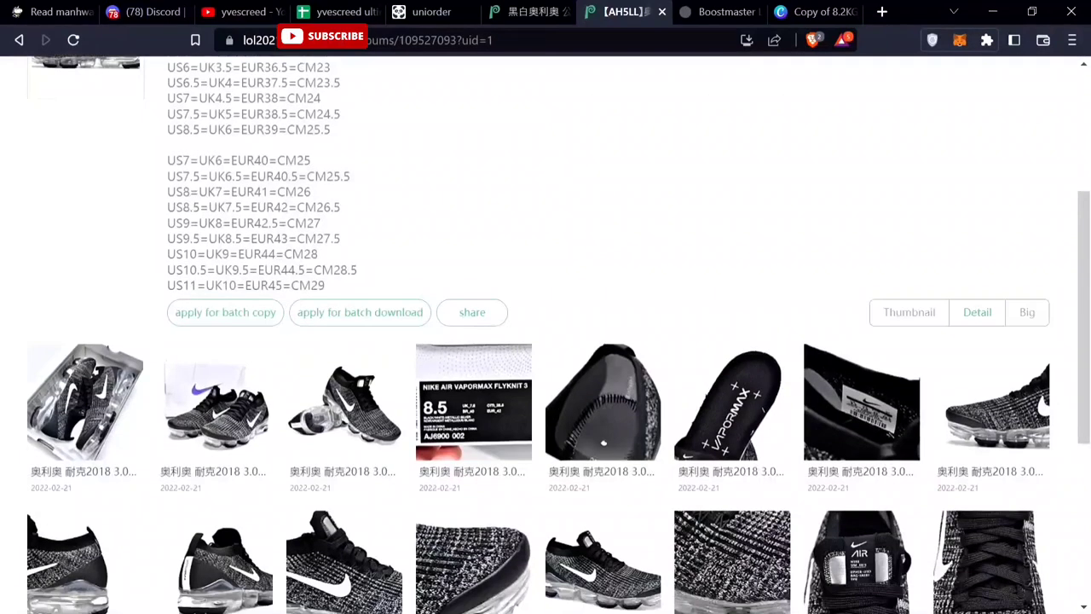
scroll("up", 3)
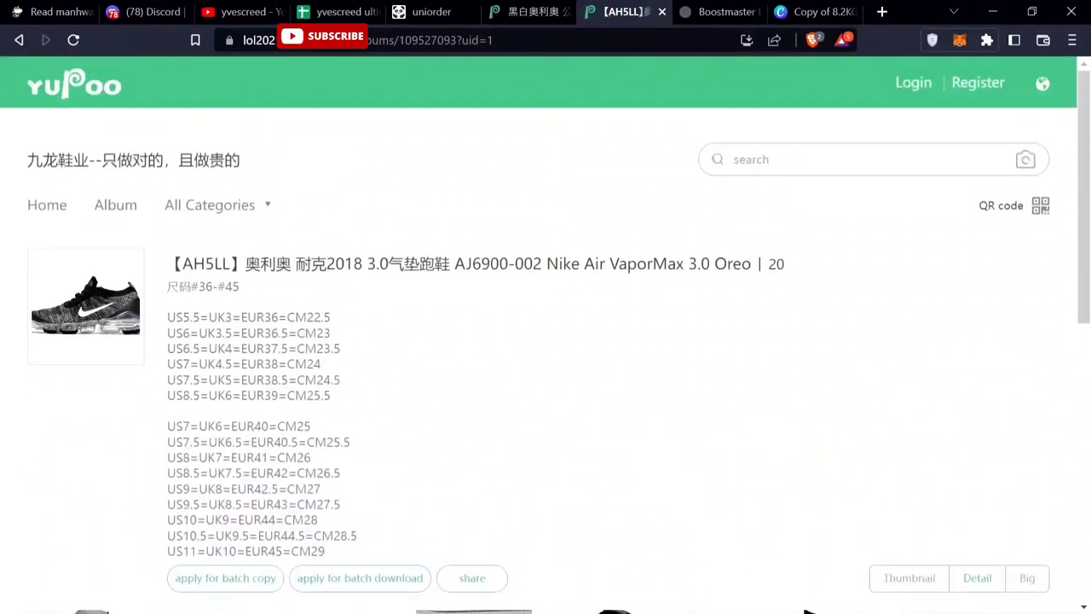
double_click(204, 263)
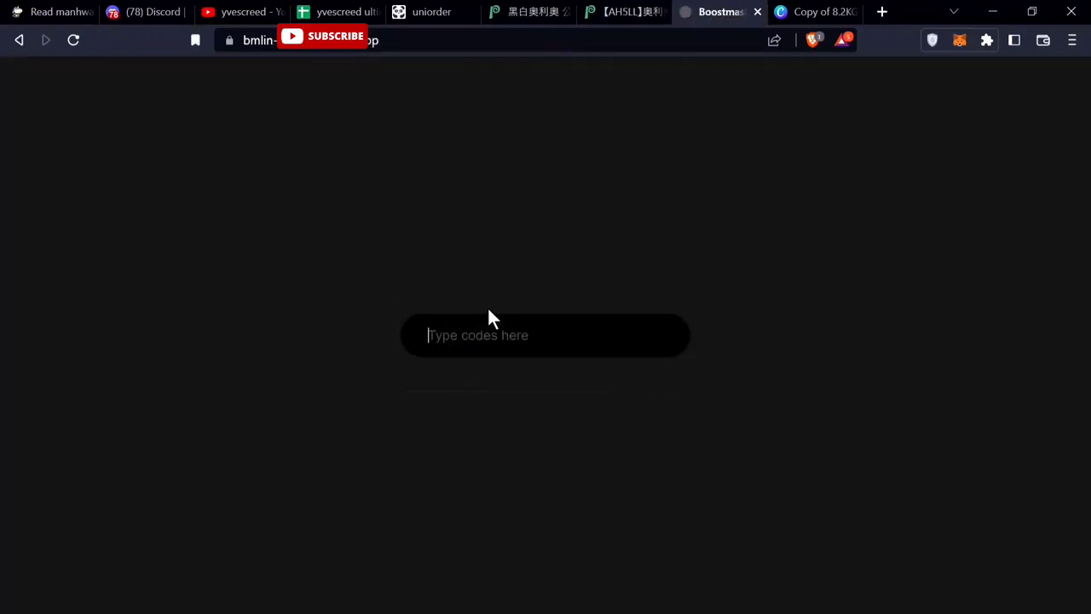
type("AH5LL")
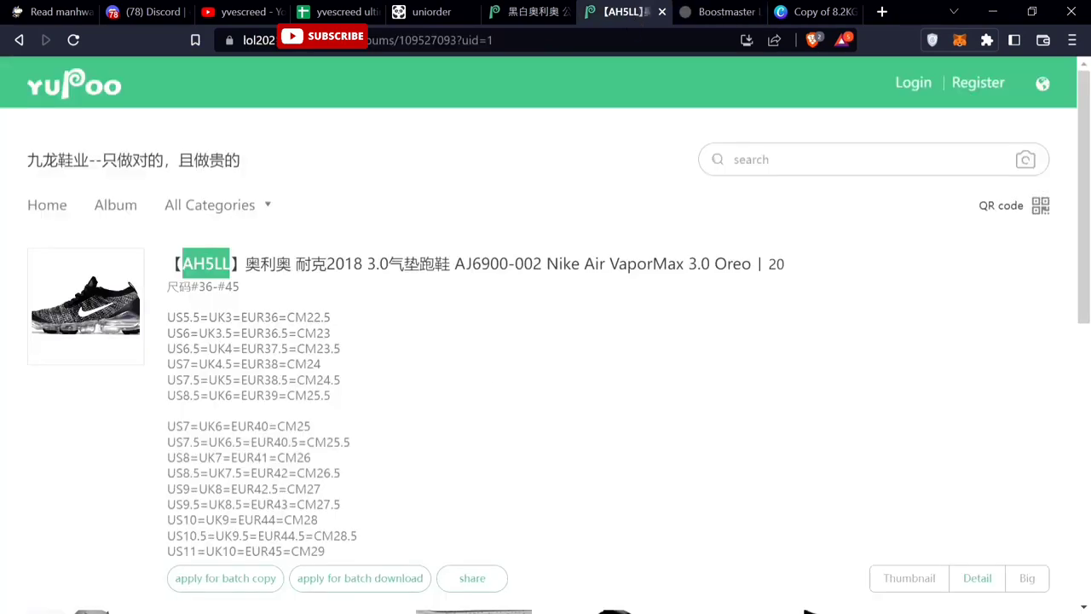
- Look through the VaporMax Oreo album photos and return to the Pandabuy DIY order form
scroll("down", 3)
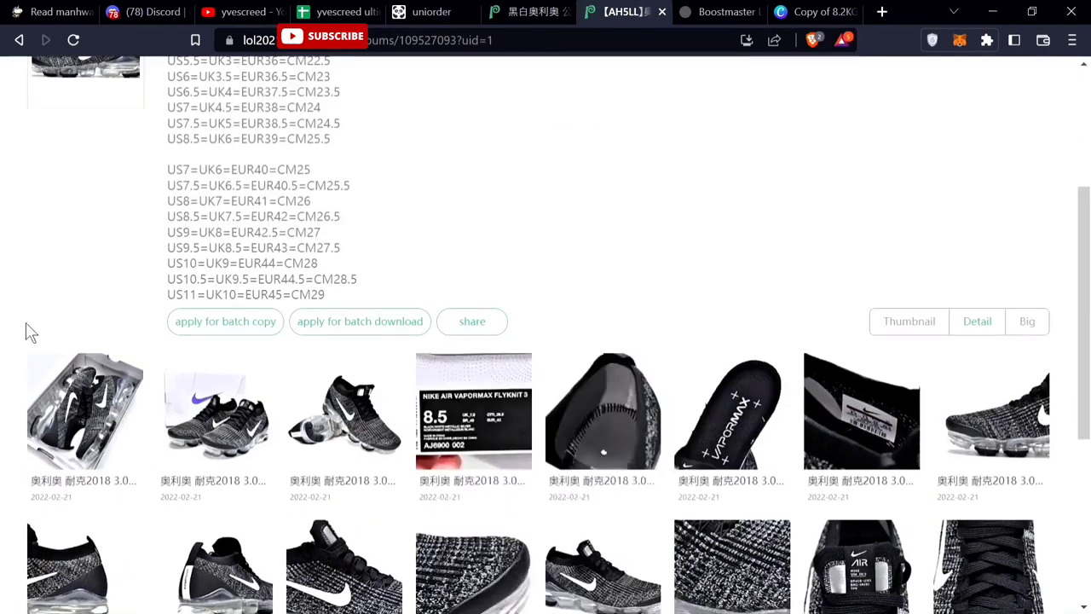
scroll("down", 3)
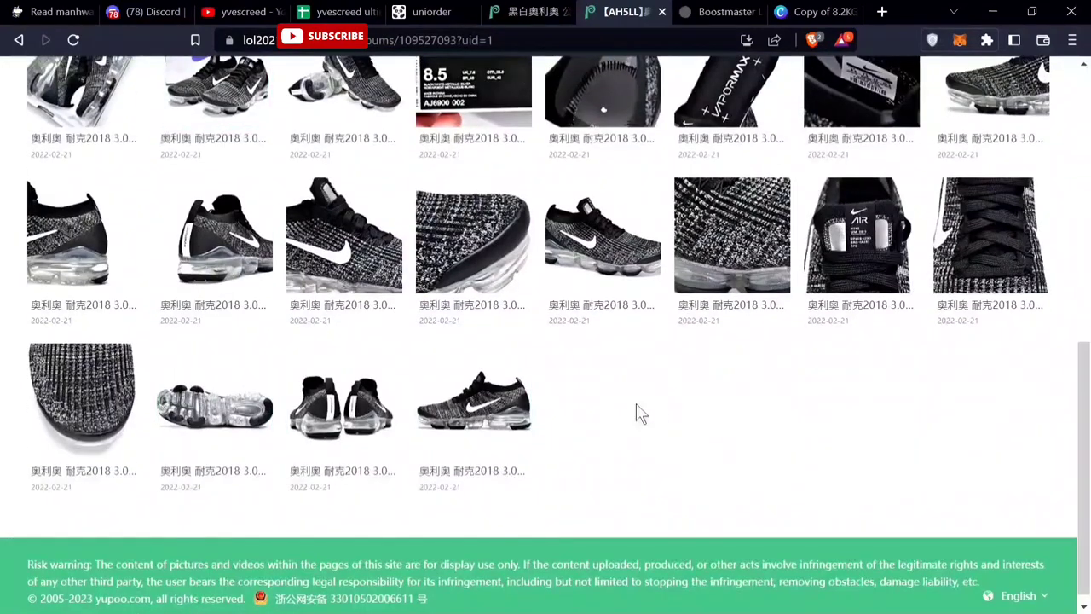
scroll("up", 3)
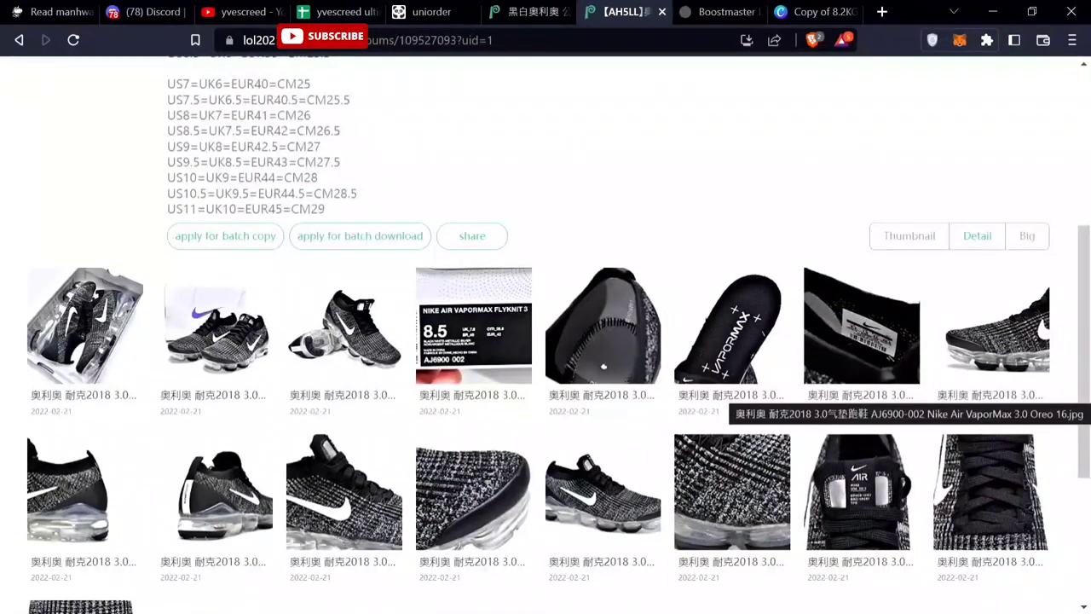
scroll("up", 3)
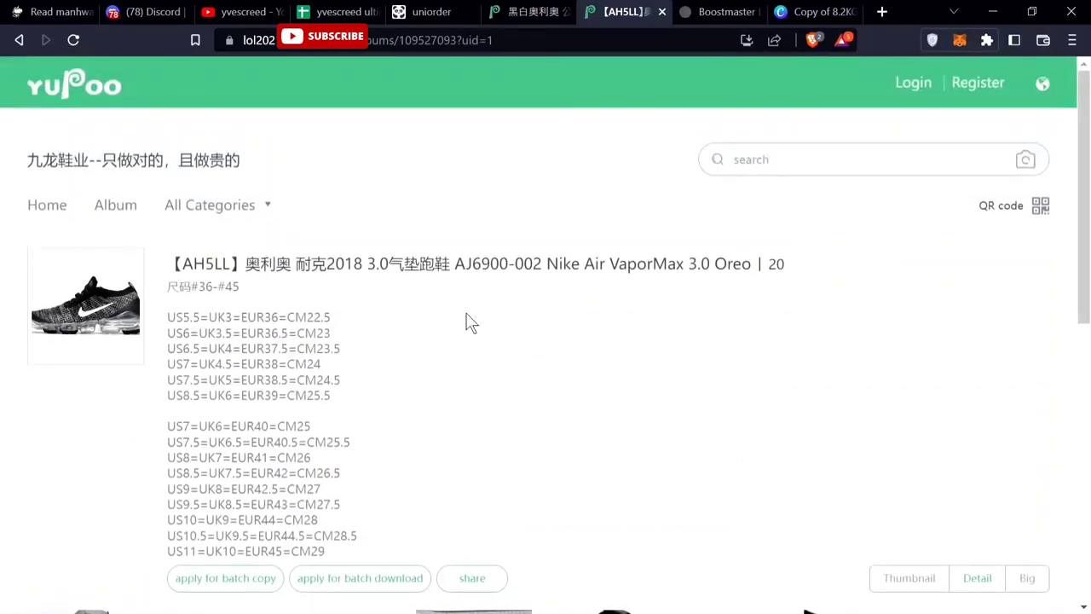
scroll("down", 3)
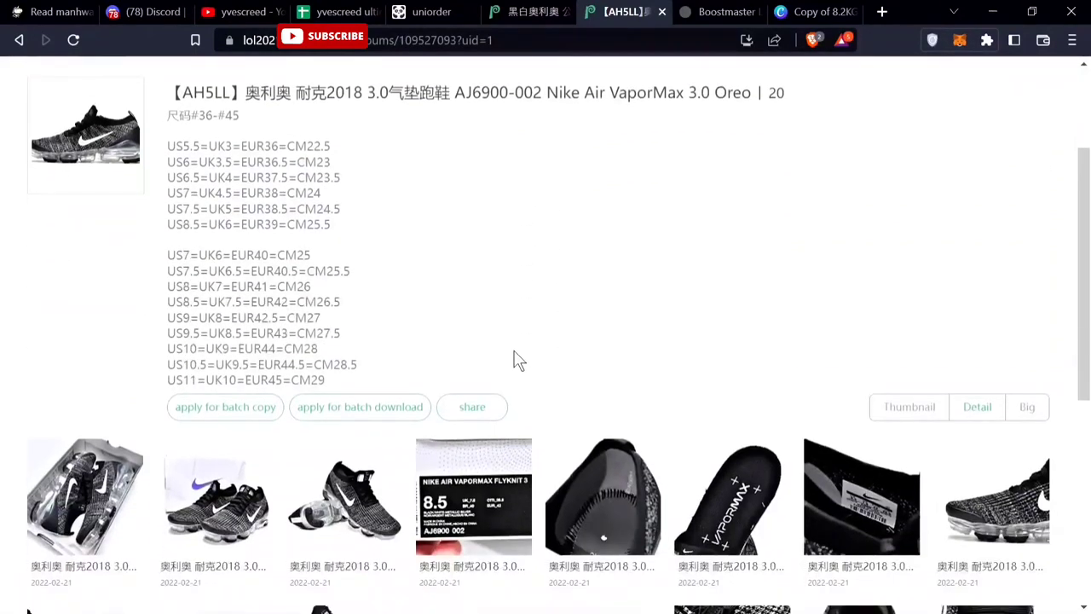
scroll("down", 3)
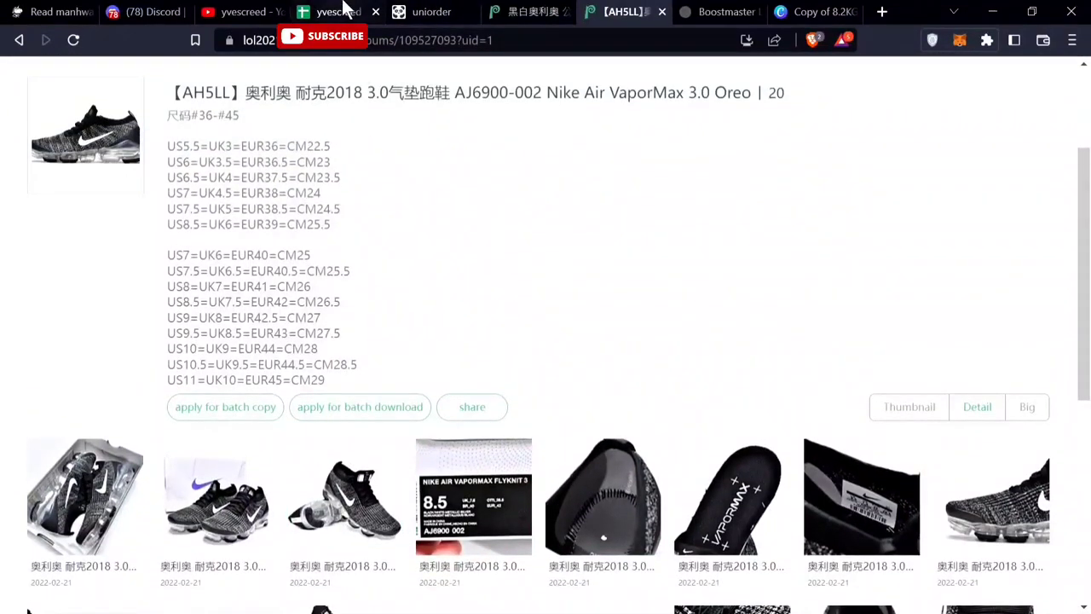
left_click(431, 12)
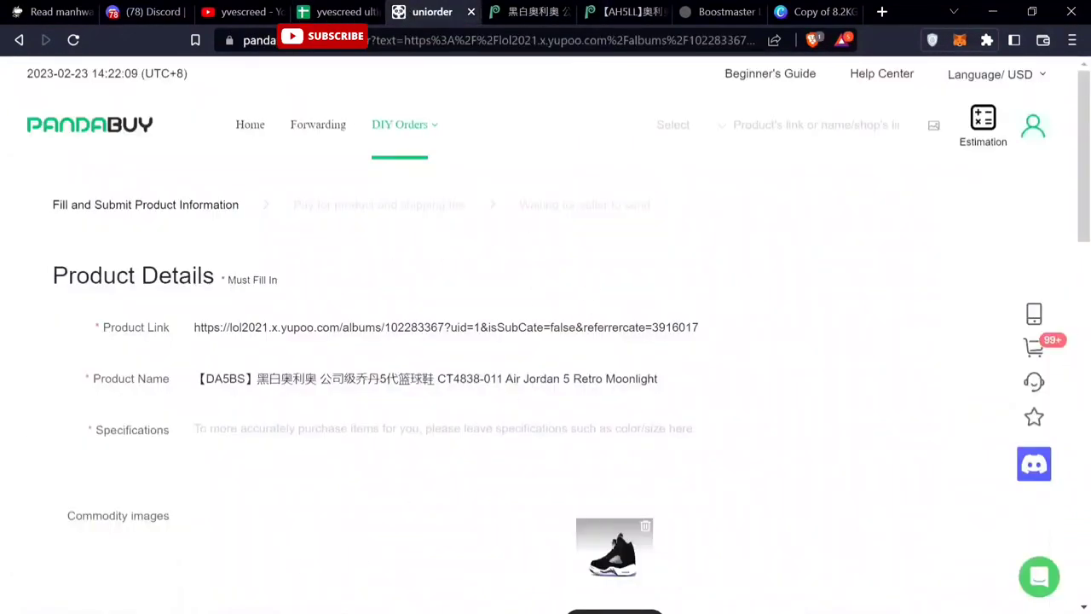
- Switch from the Pandabuy order form to the yc crew Discord server's rules channel
left_click(144, 12)
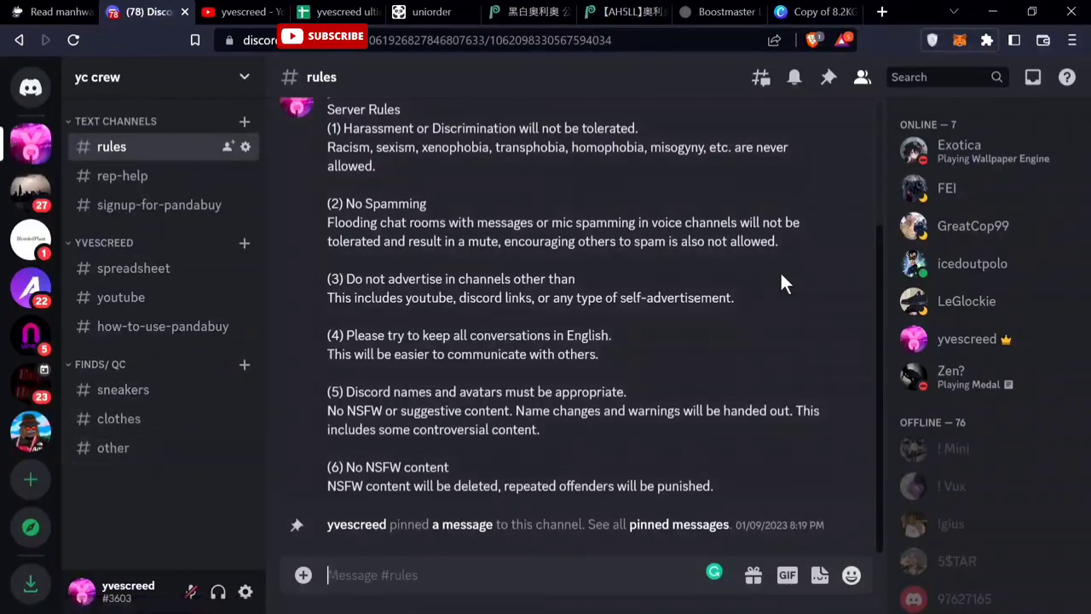
mouse_move(82, 525)
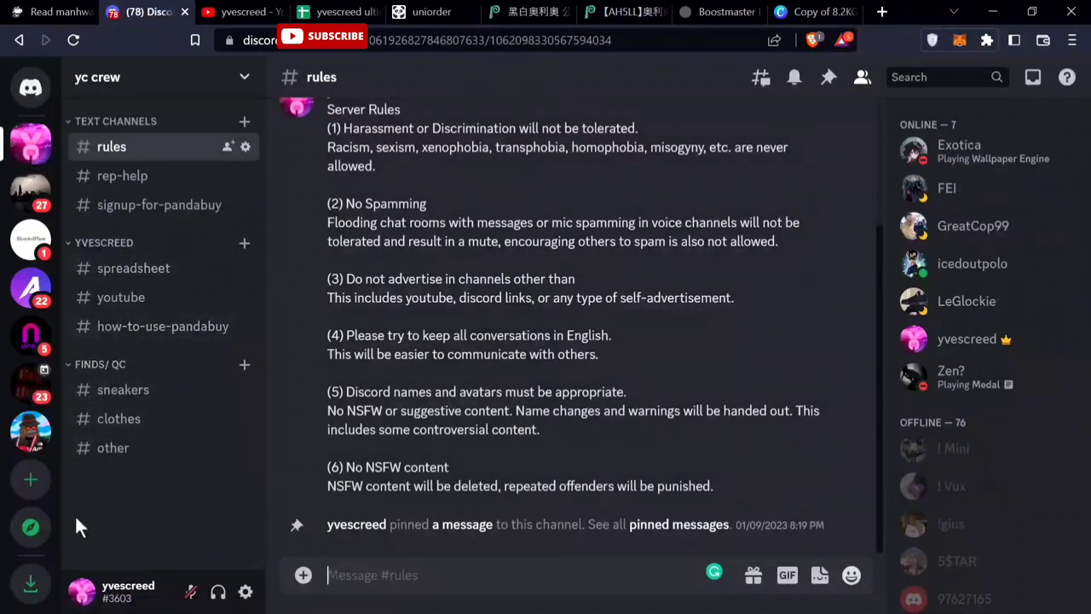
mouse_move(31, 145)
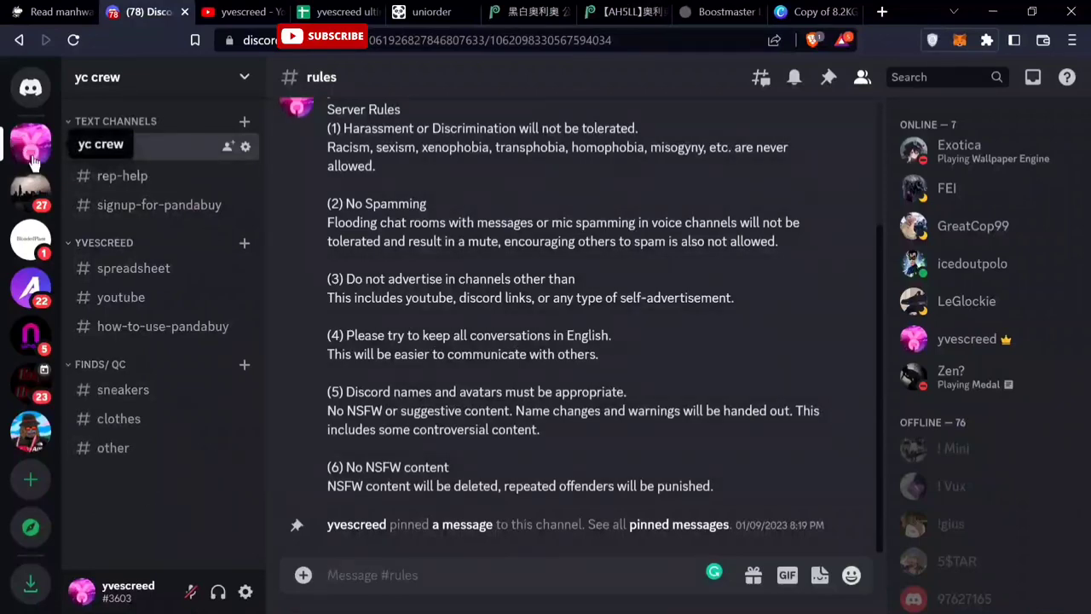